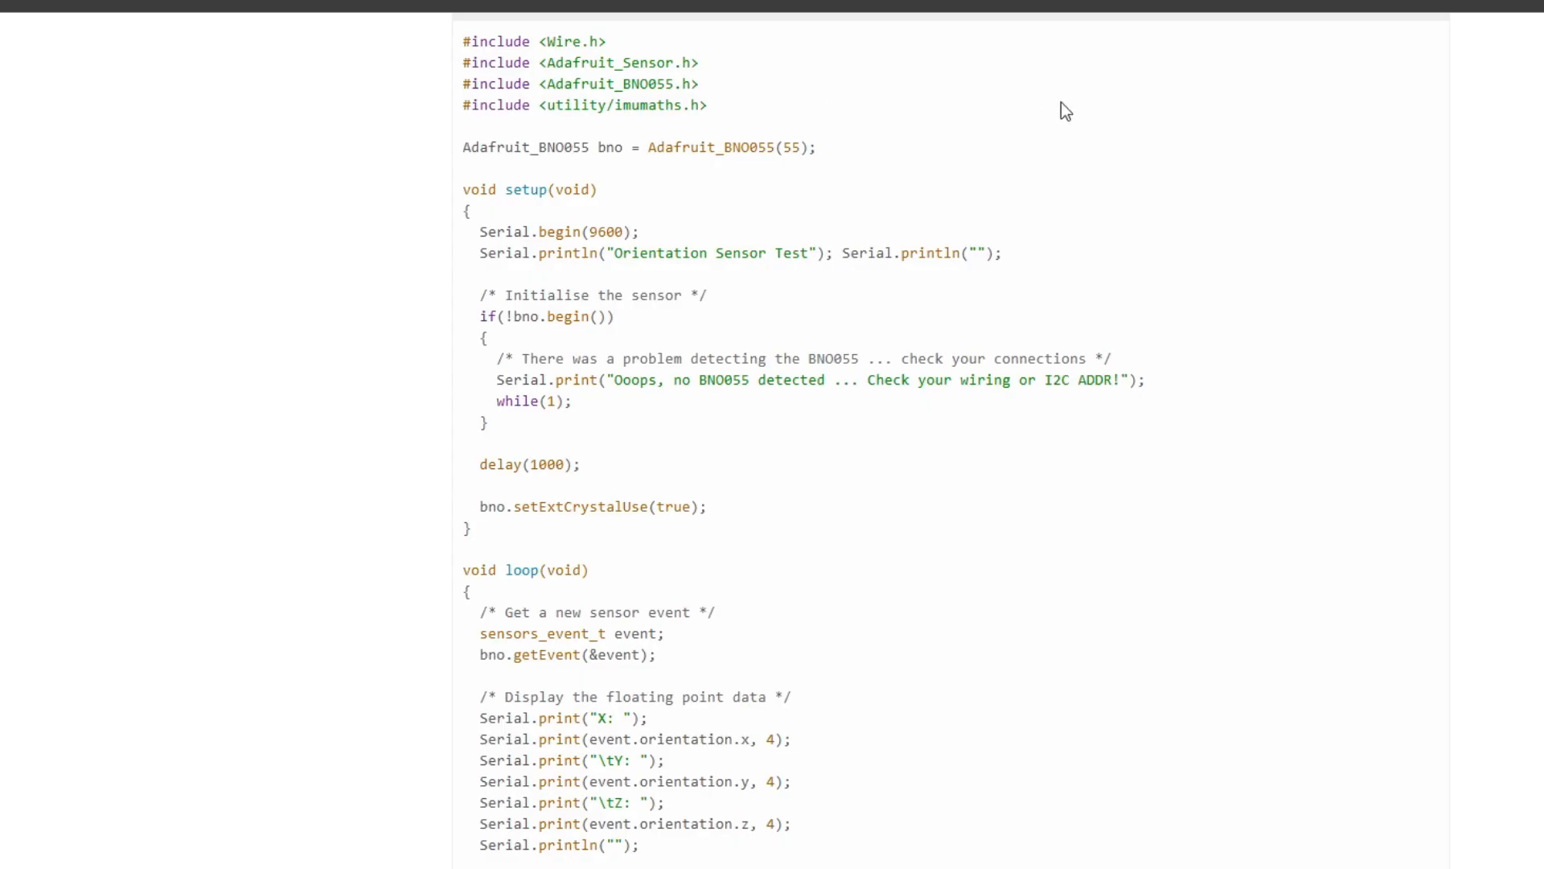
mouse_move(935, 164)
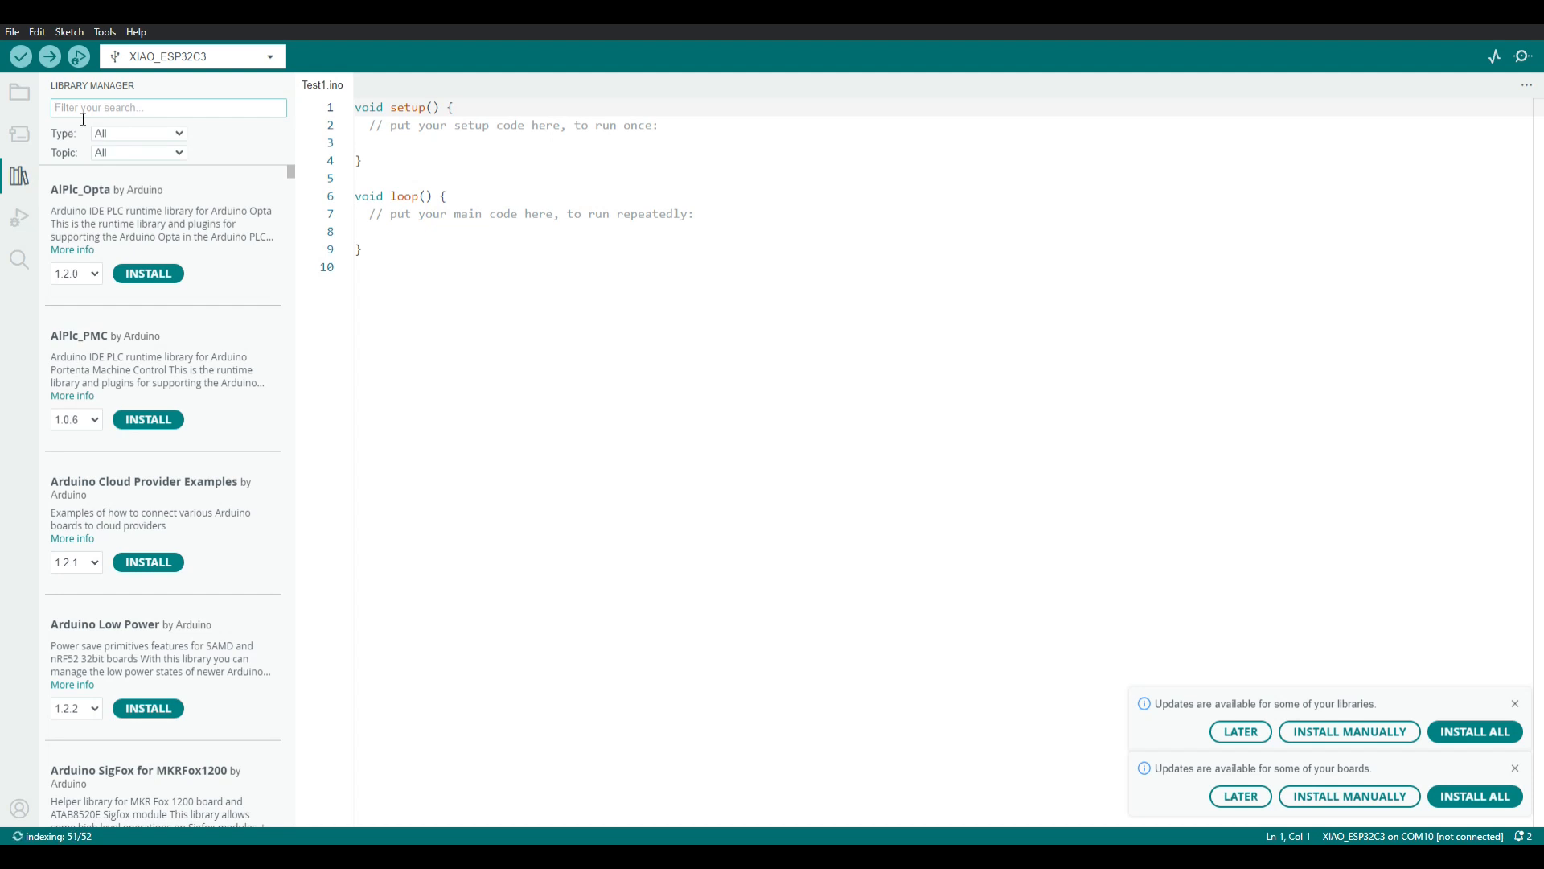
- Search the libraries for BNO055 and confirm Adafruit BNO055 1.6.3 is installed
text(bno)
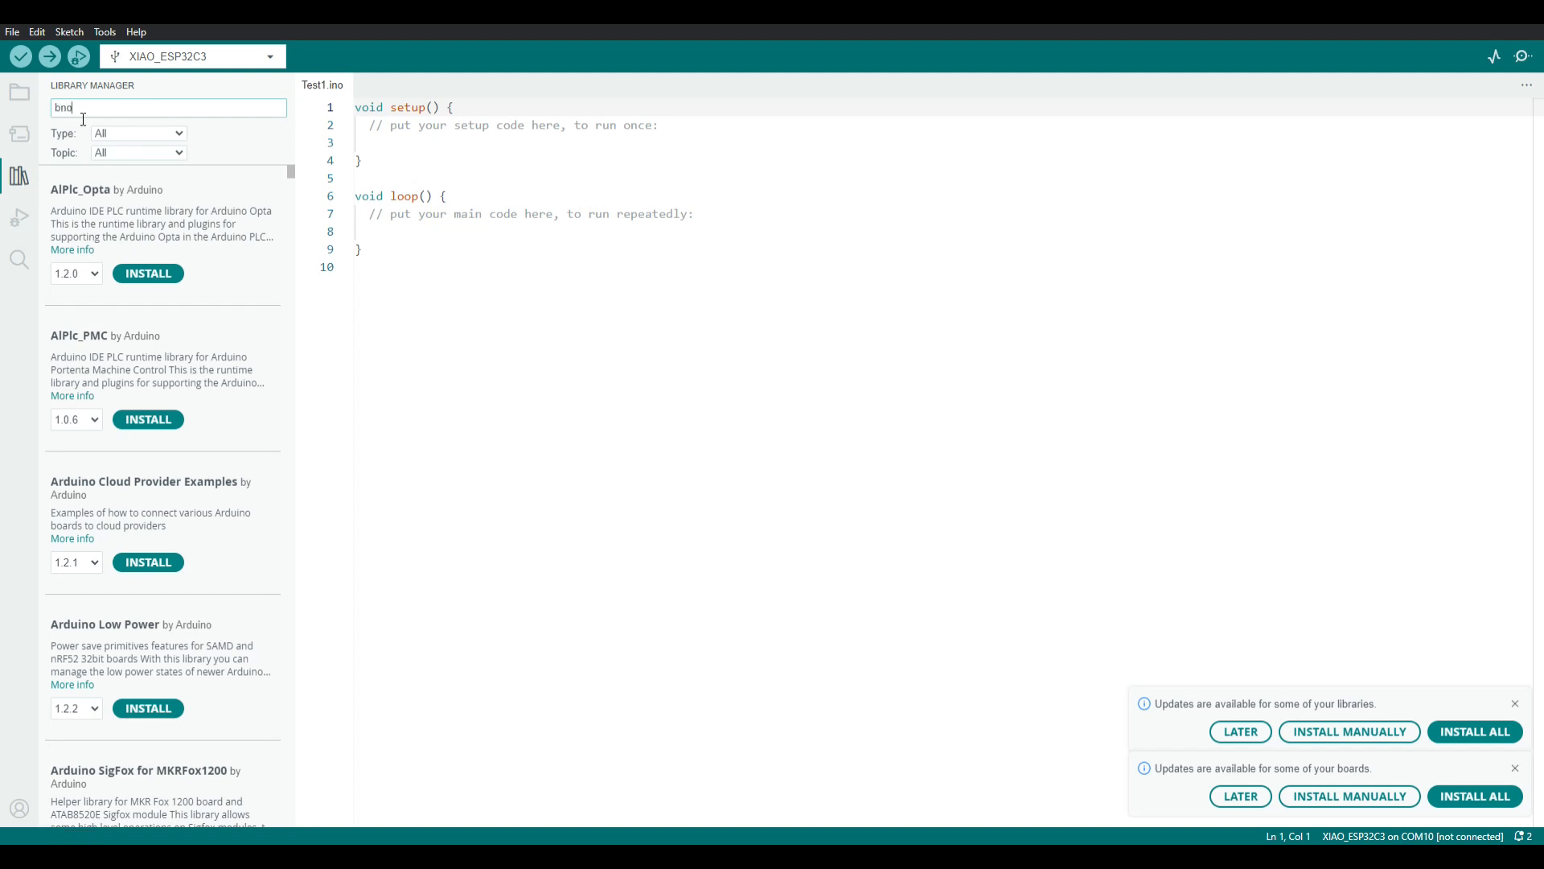
text(0555)
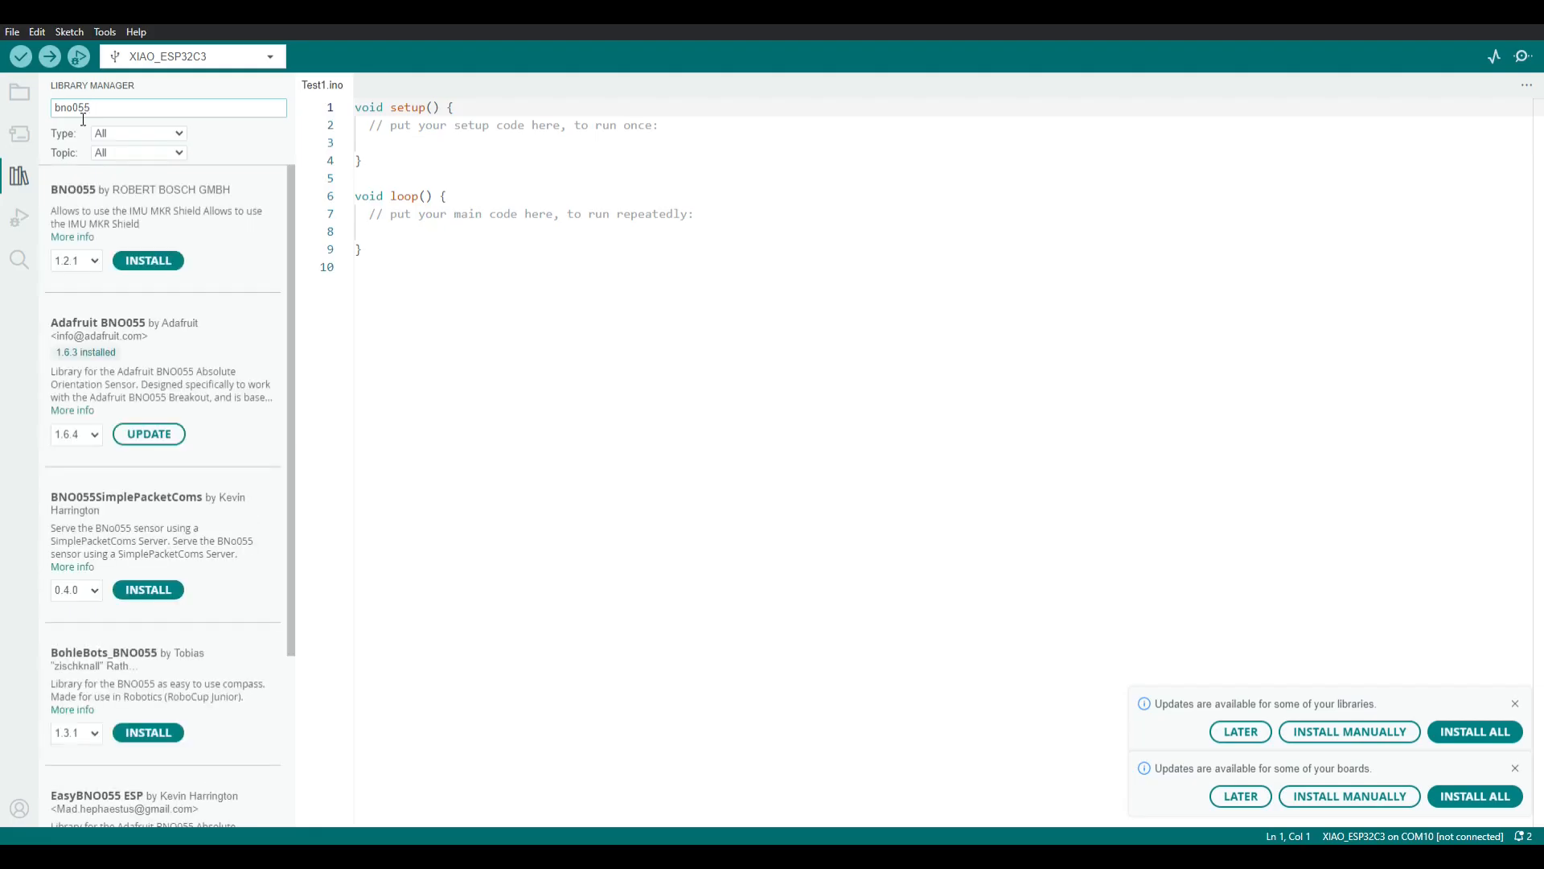
mouse_move(346, 385)
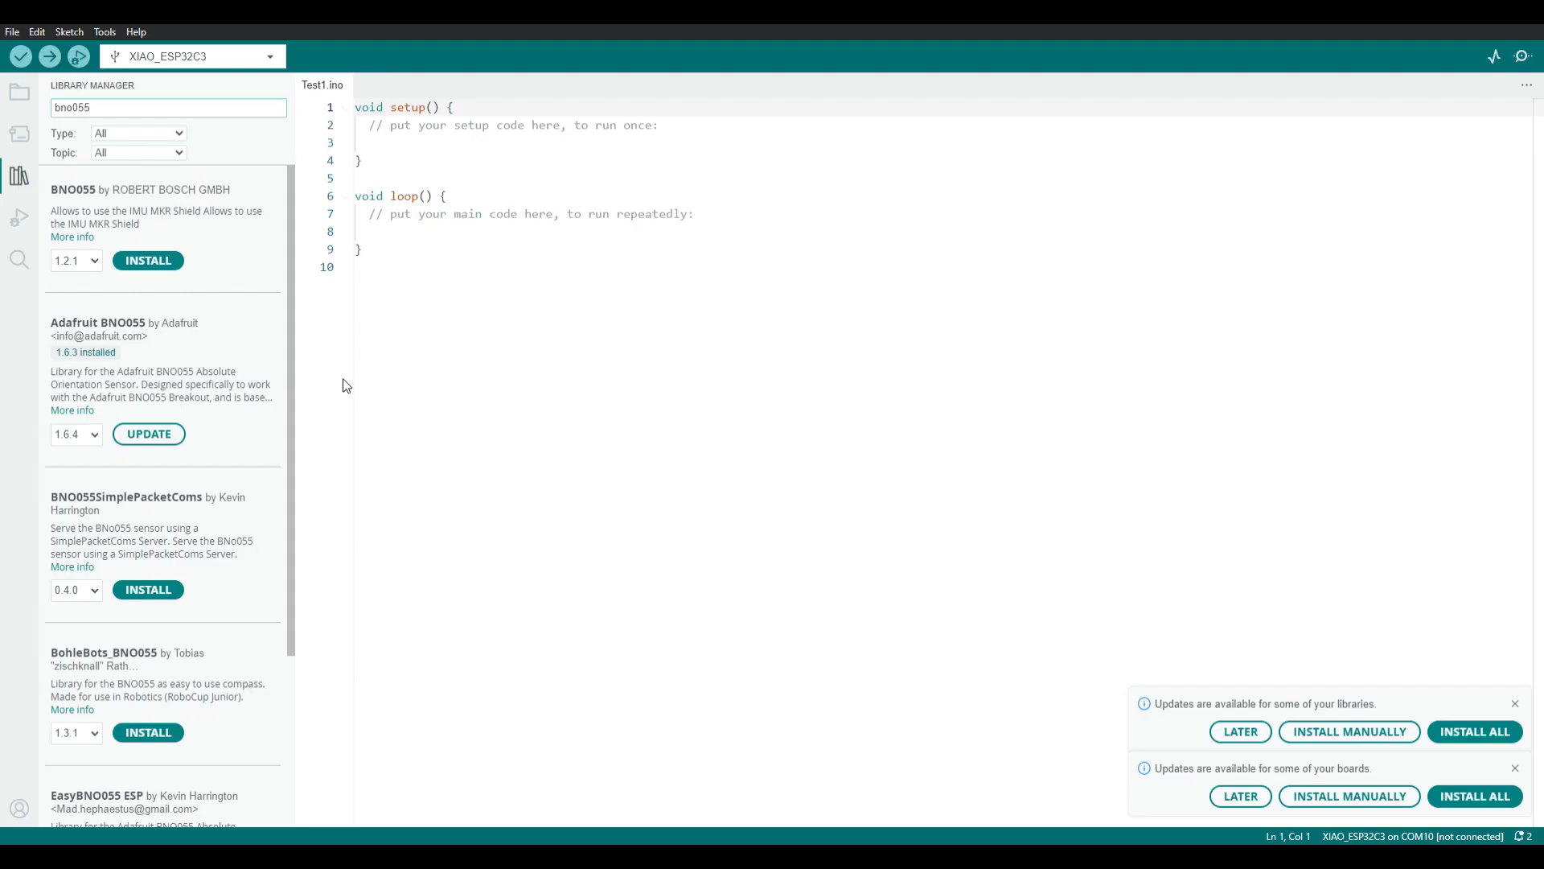
mouse_move(105, 333)
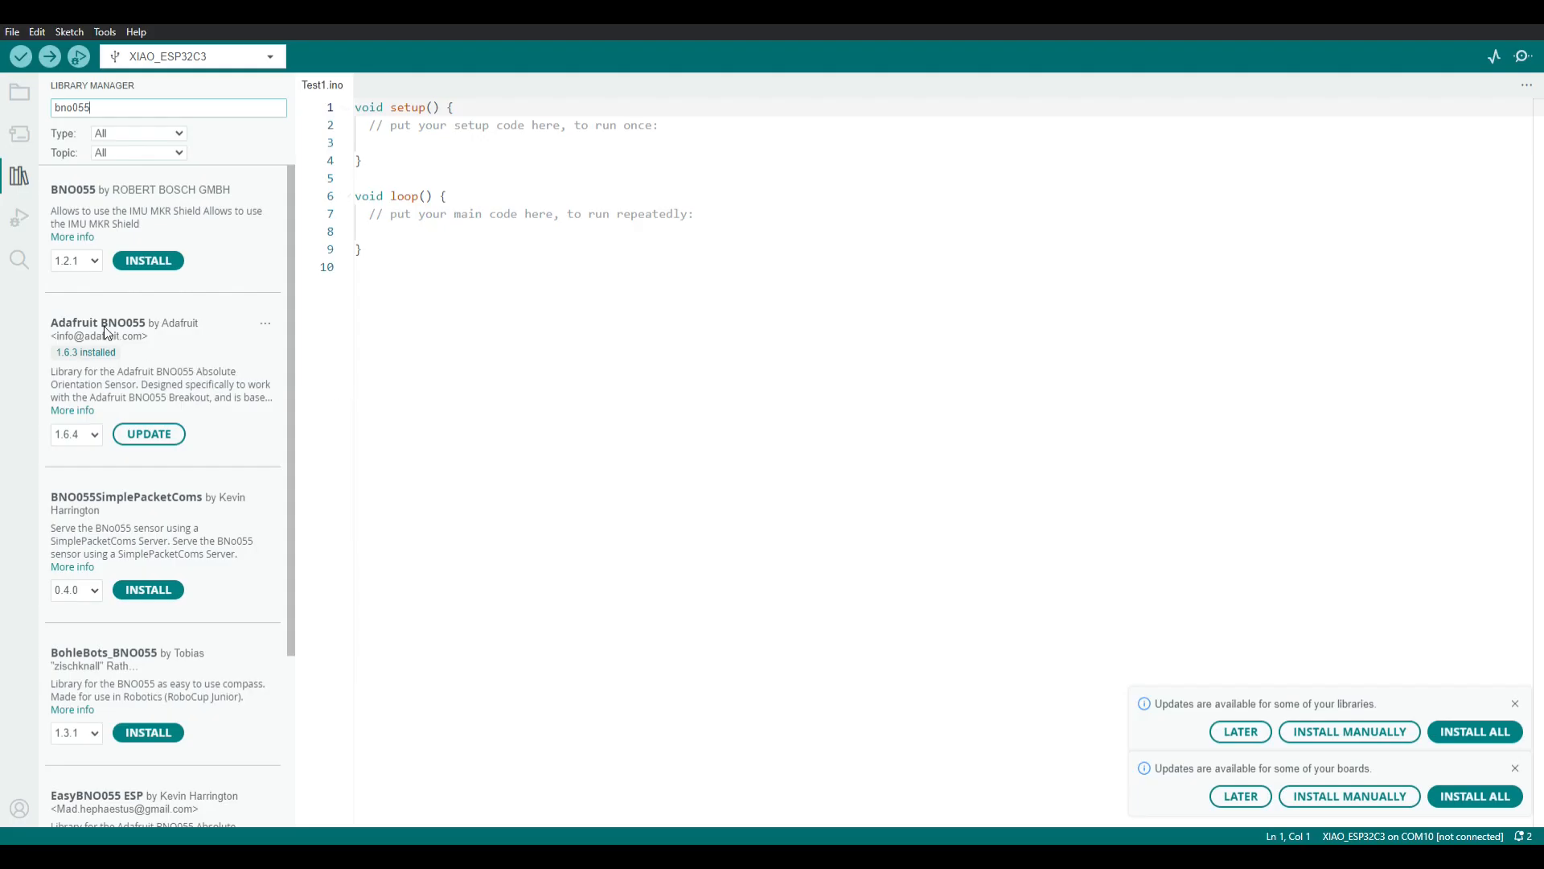
mouse_move(157, 360)
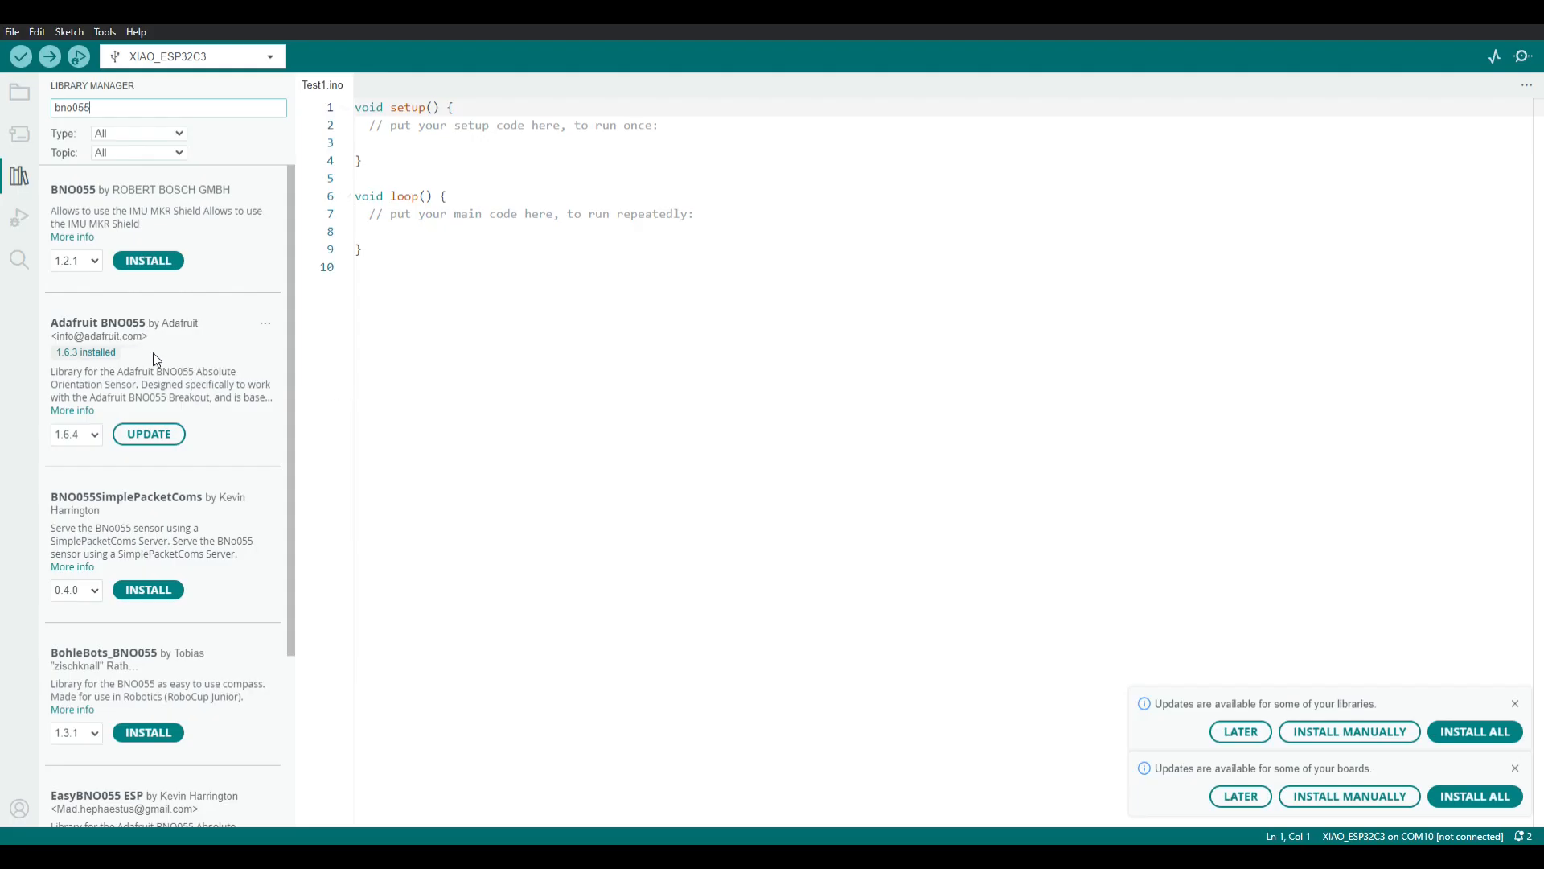
mouse_move(162, 373)
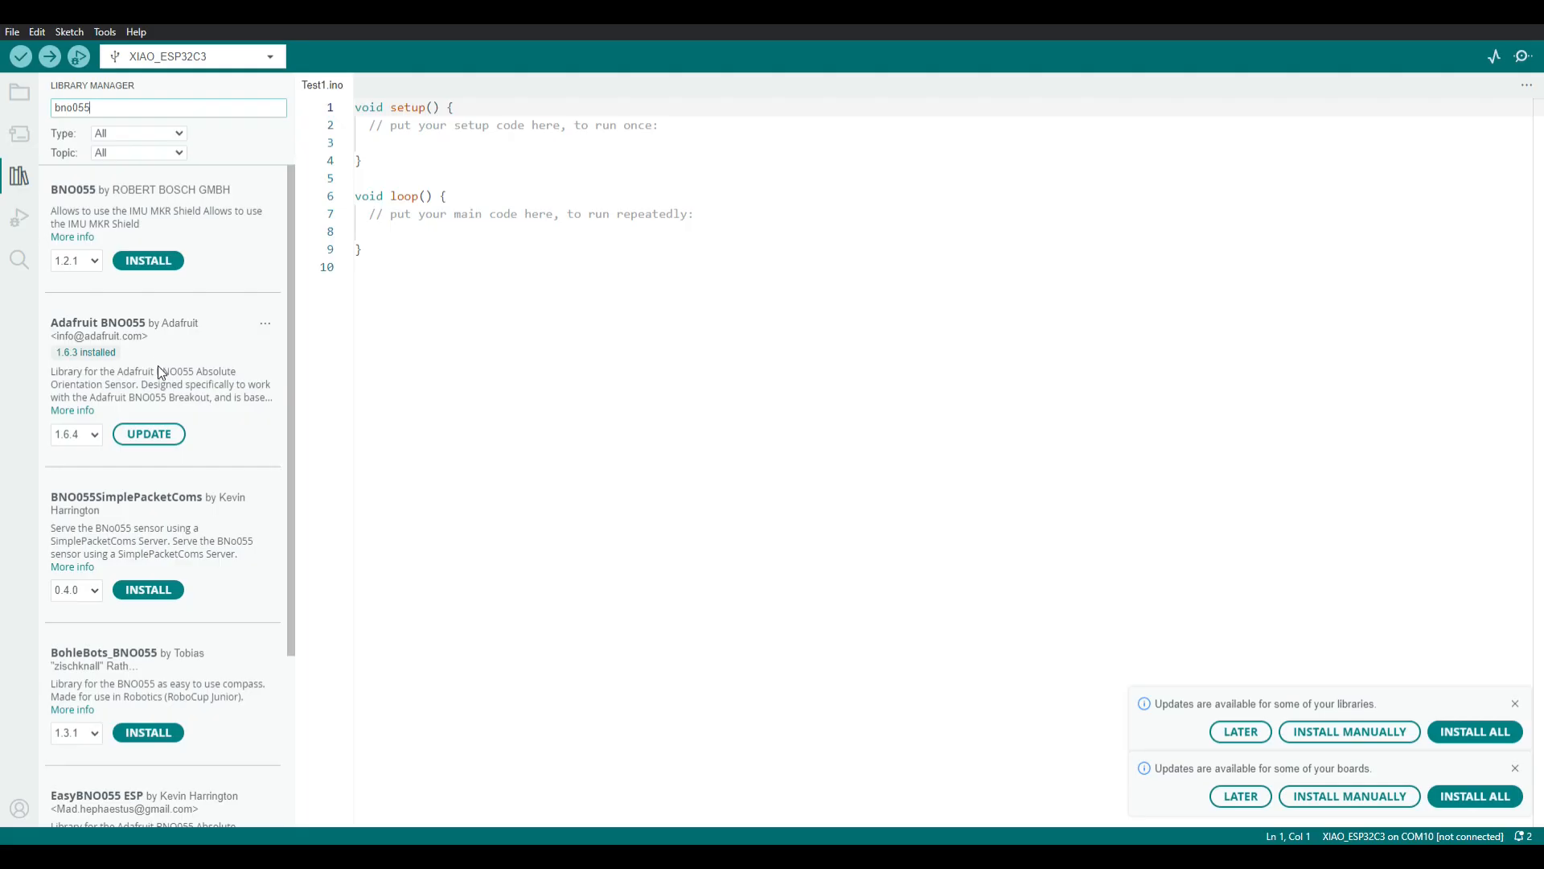
mouse_move(165, 429)
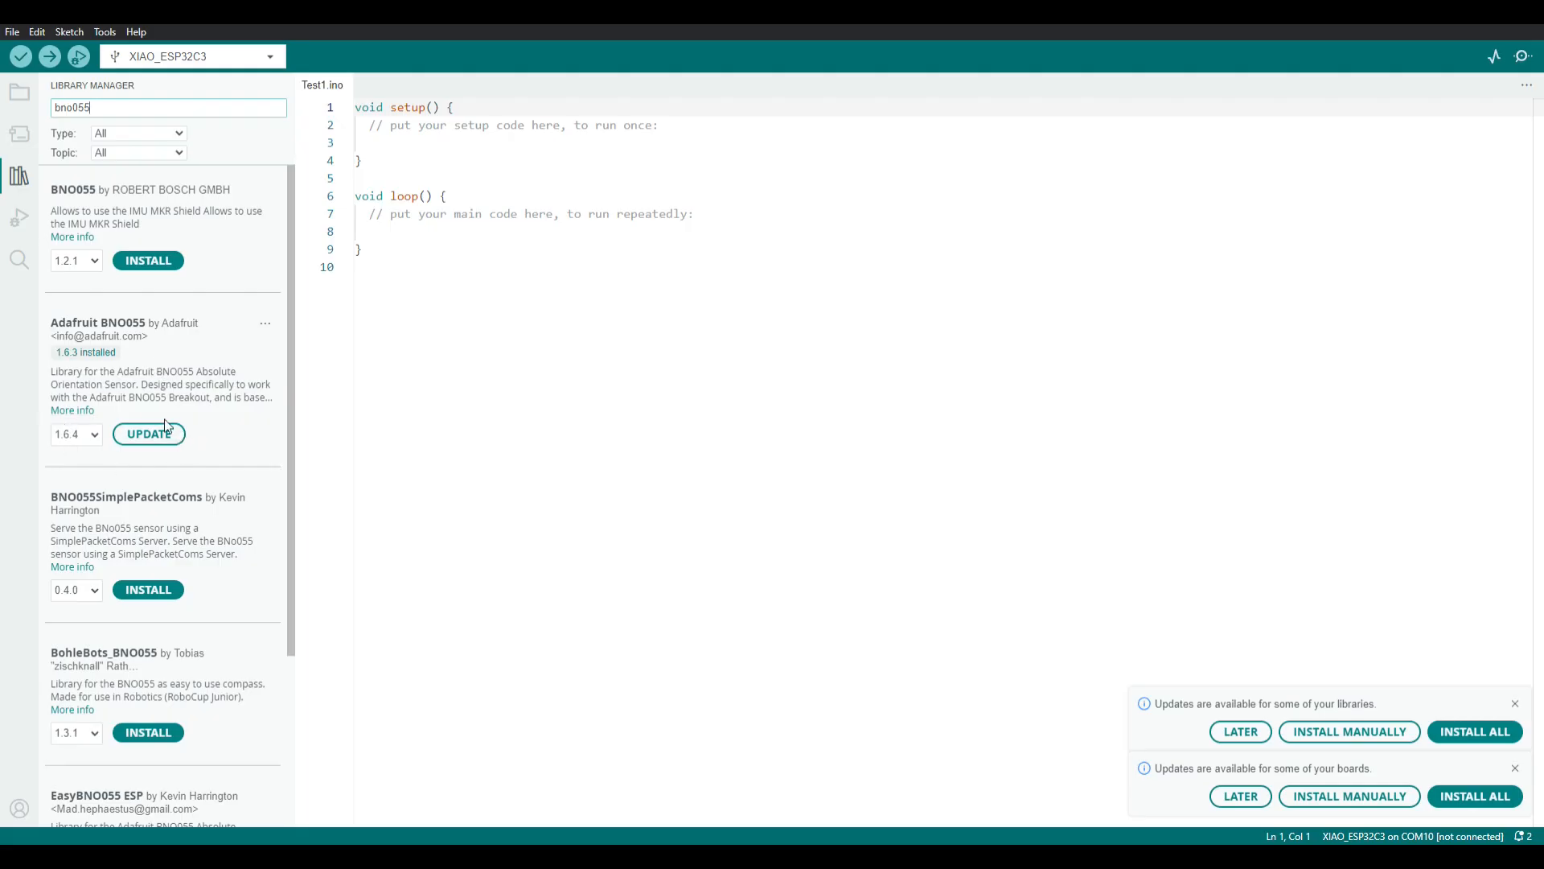
mouse_move(20, 57)
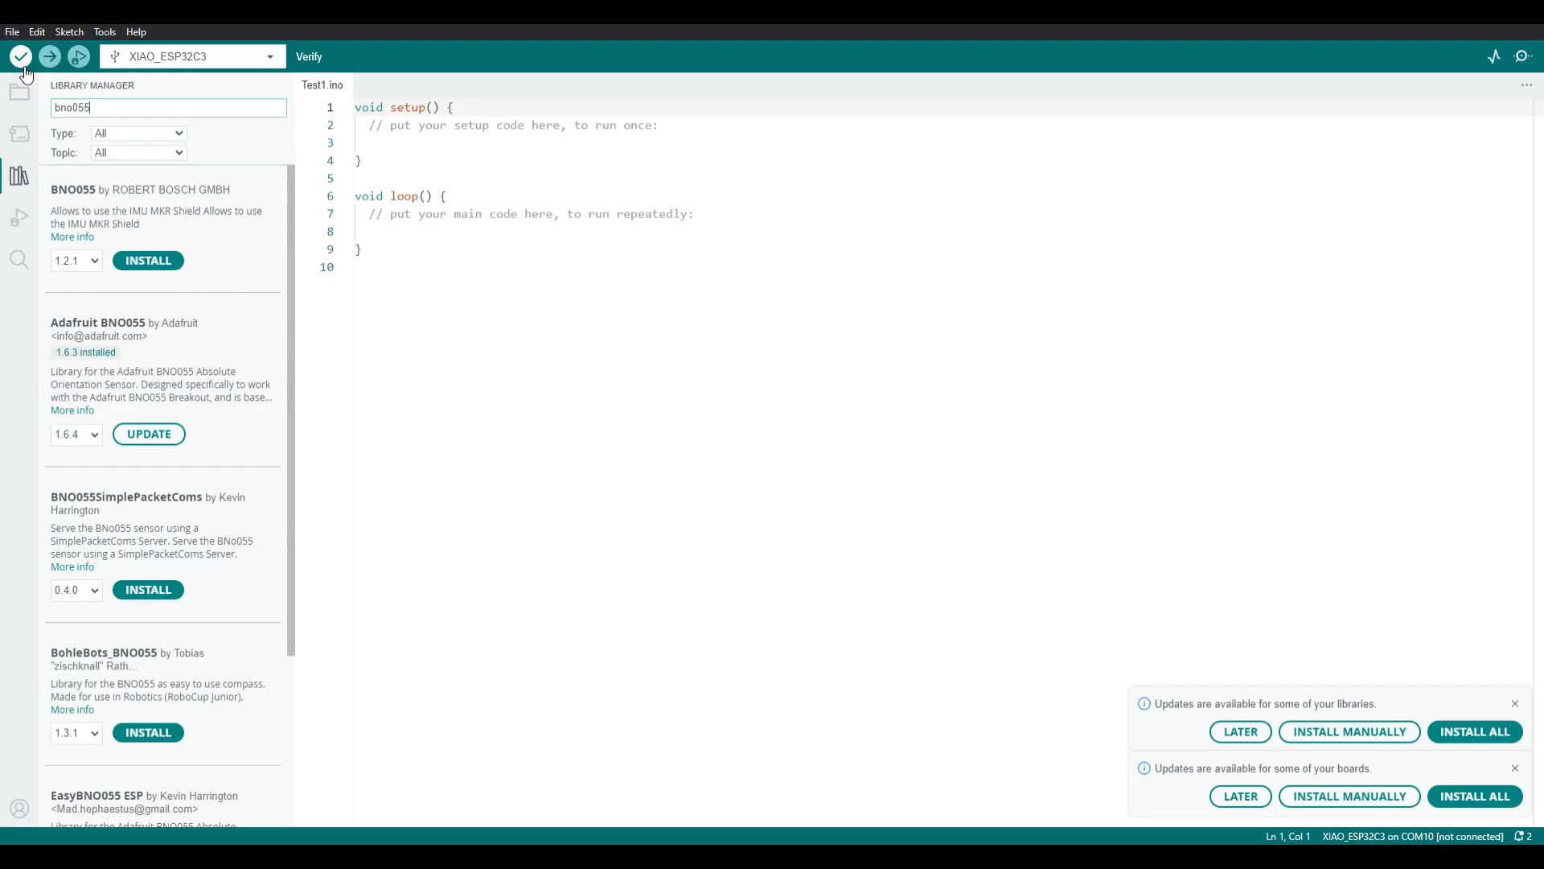
- Close the library panel, put the setup brace on its own line, and delete placeholder text
click(19, 171)
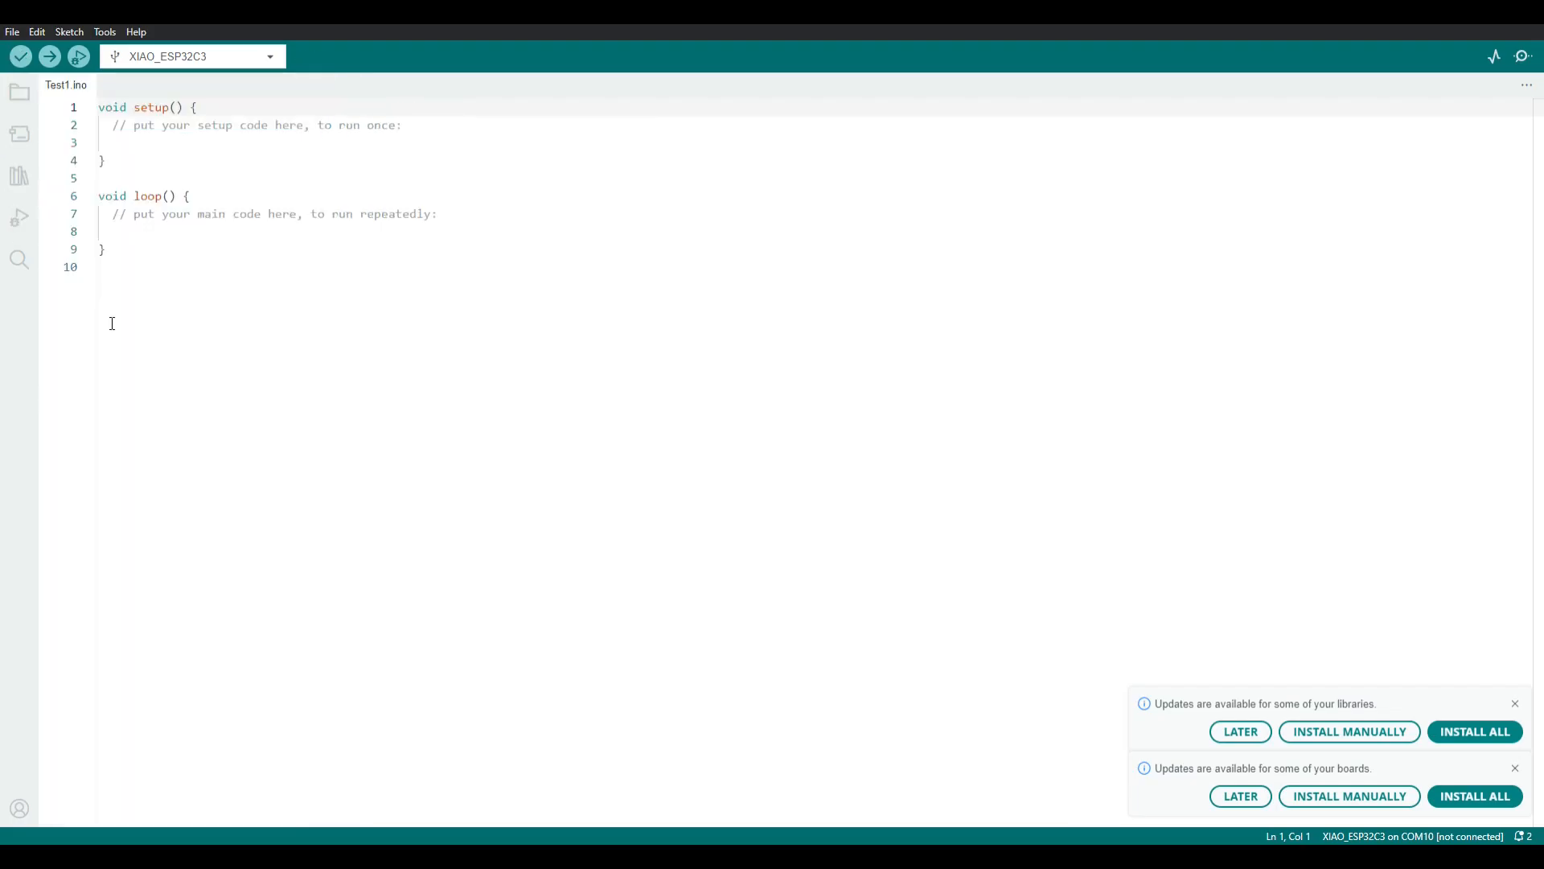
click(195, 107)
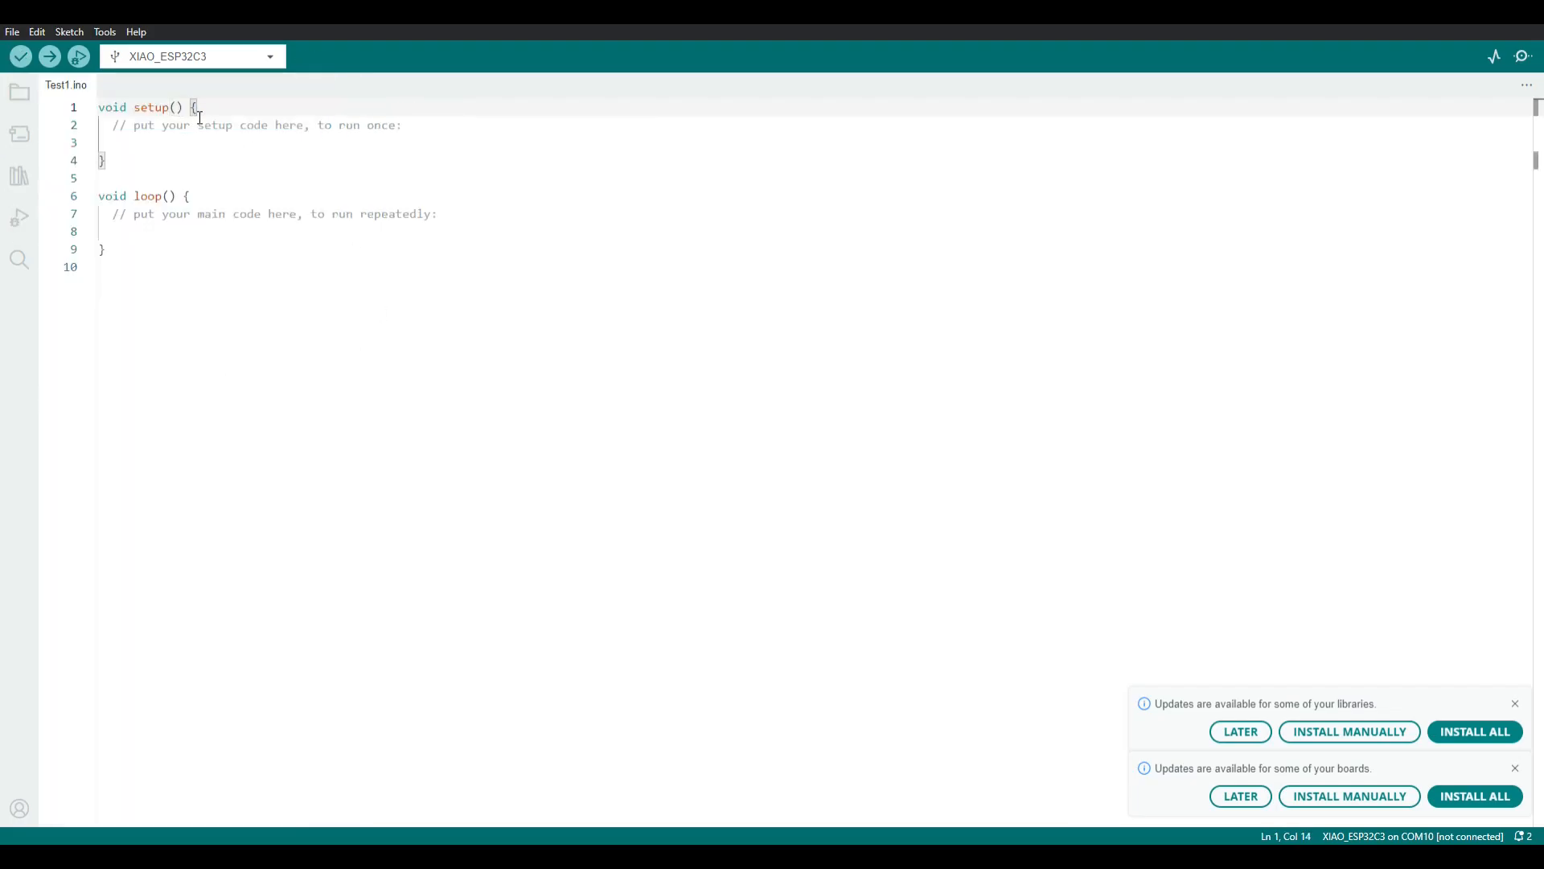
key(Enter)
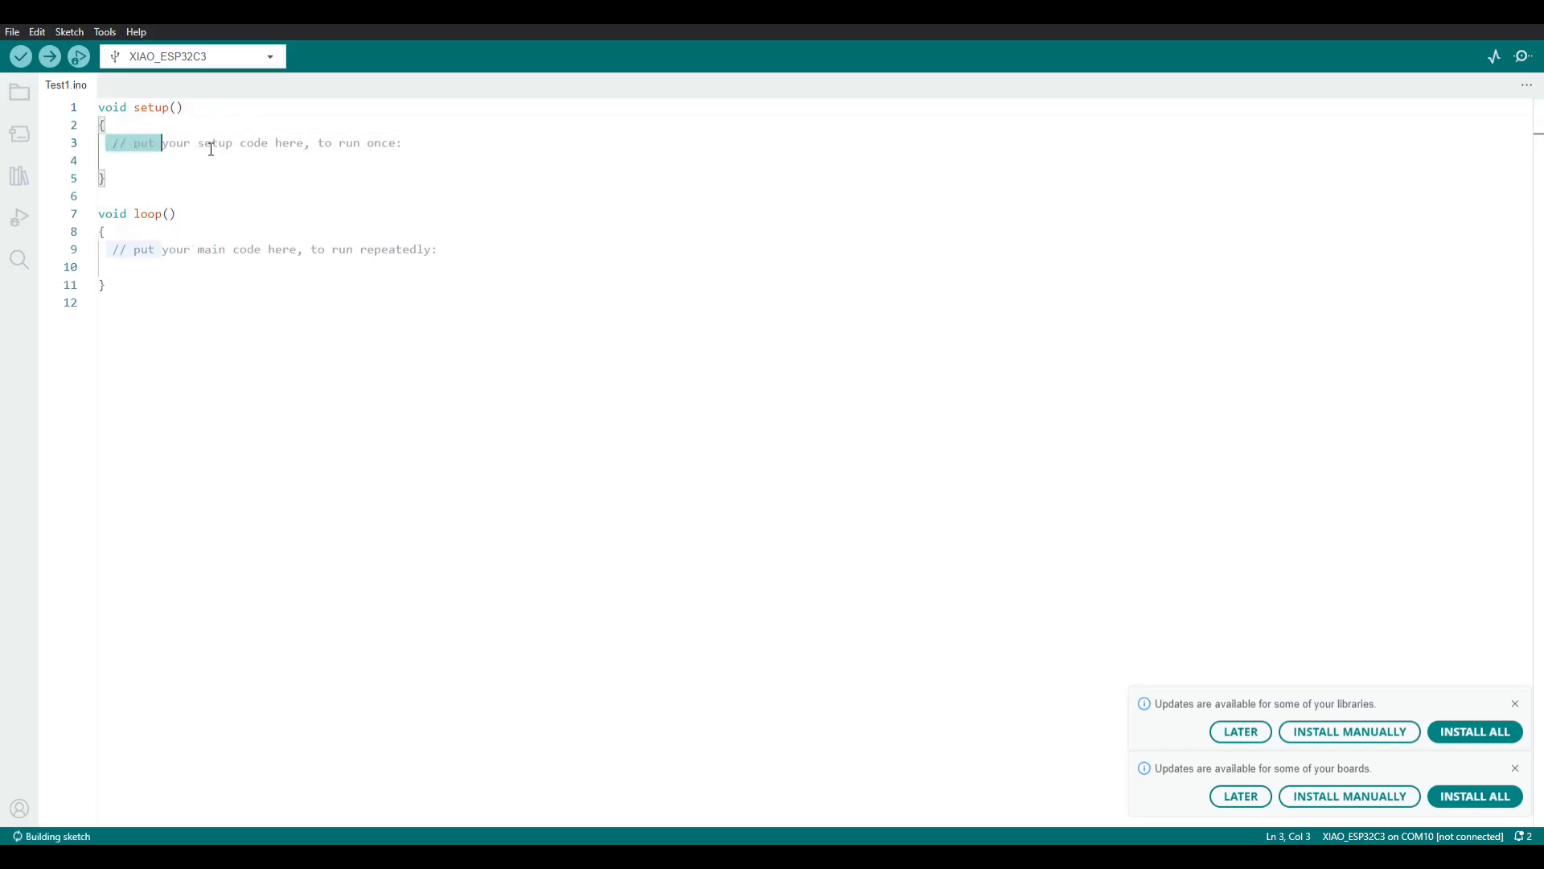
key(Delete)
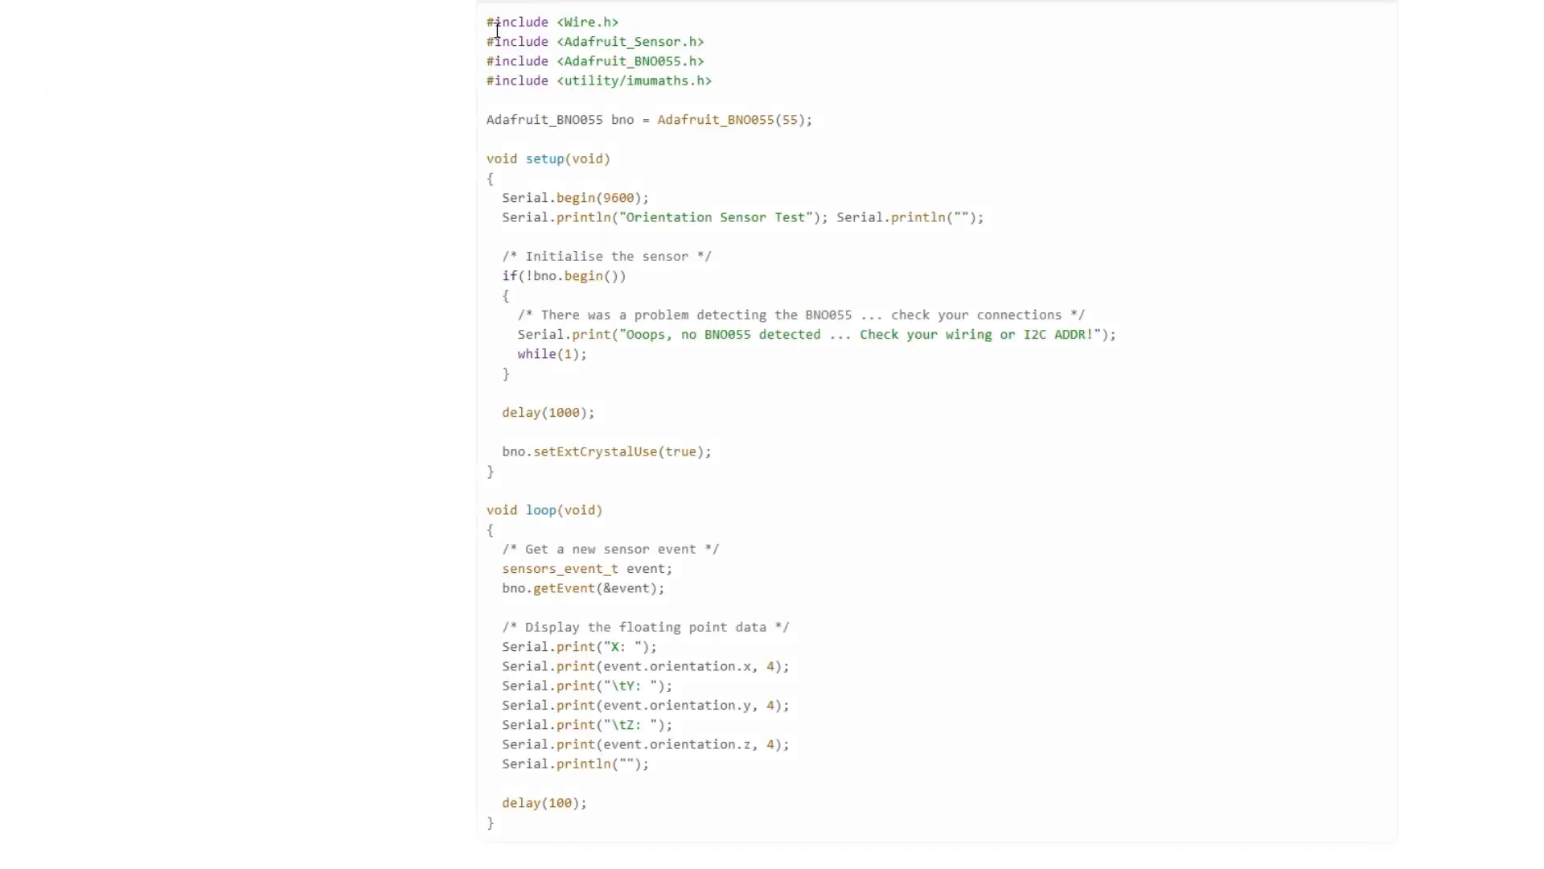
key(ctrl+a)
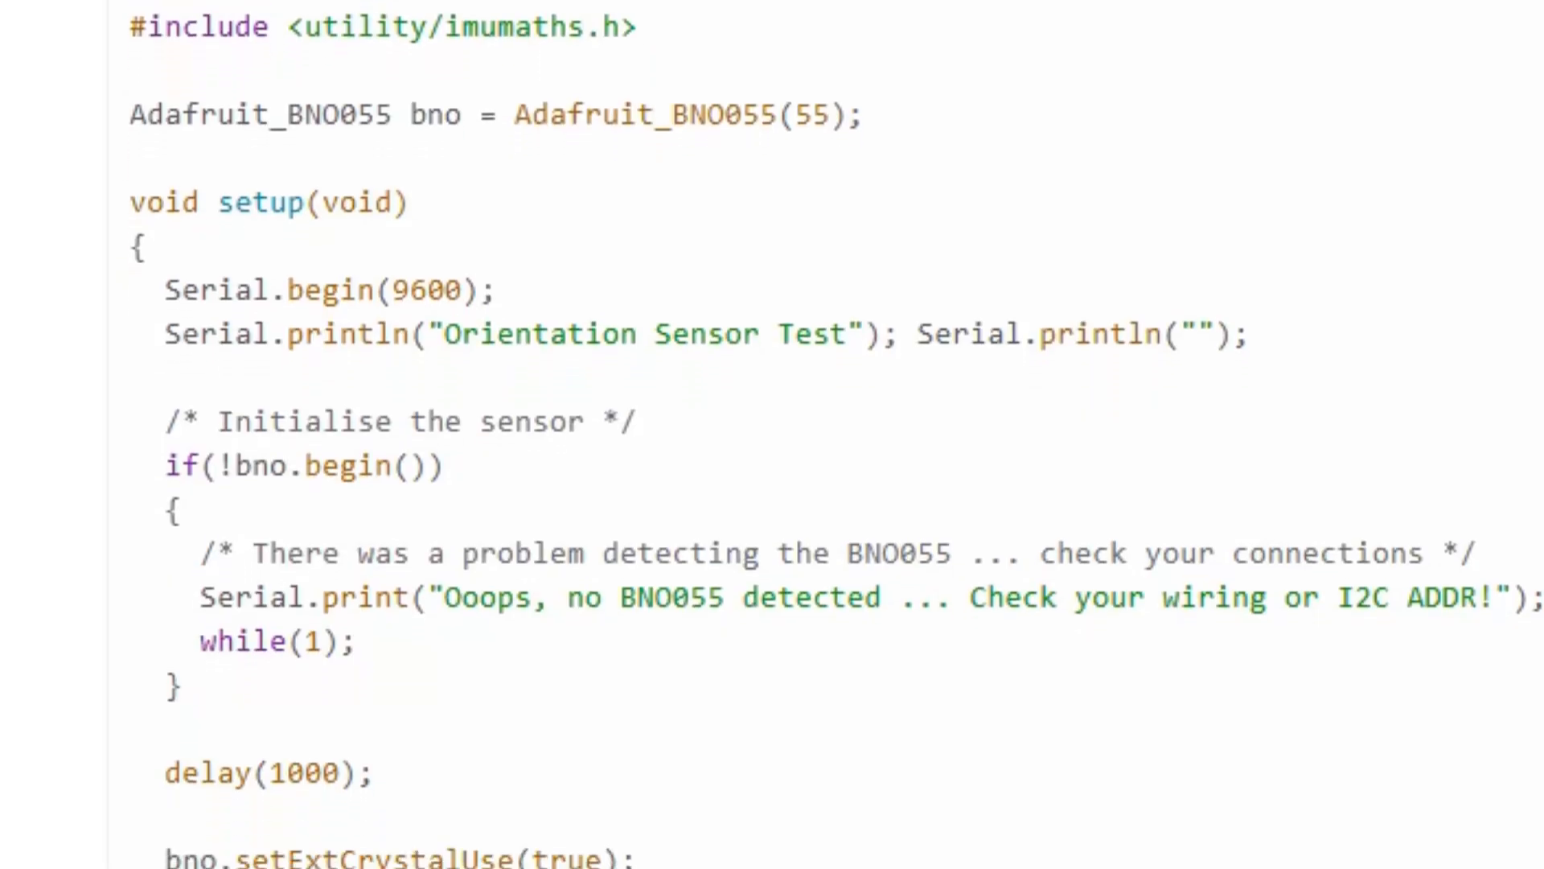
scroll(down, 3)
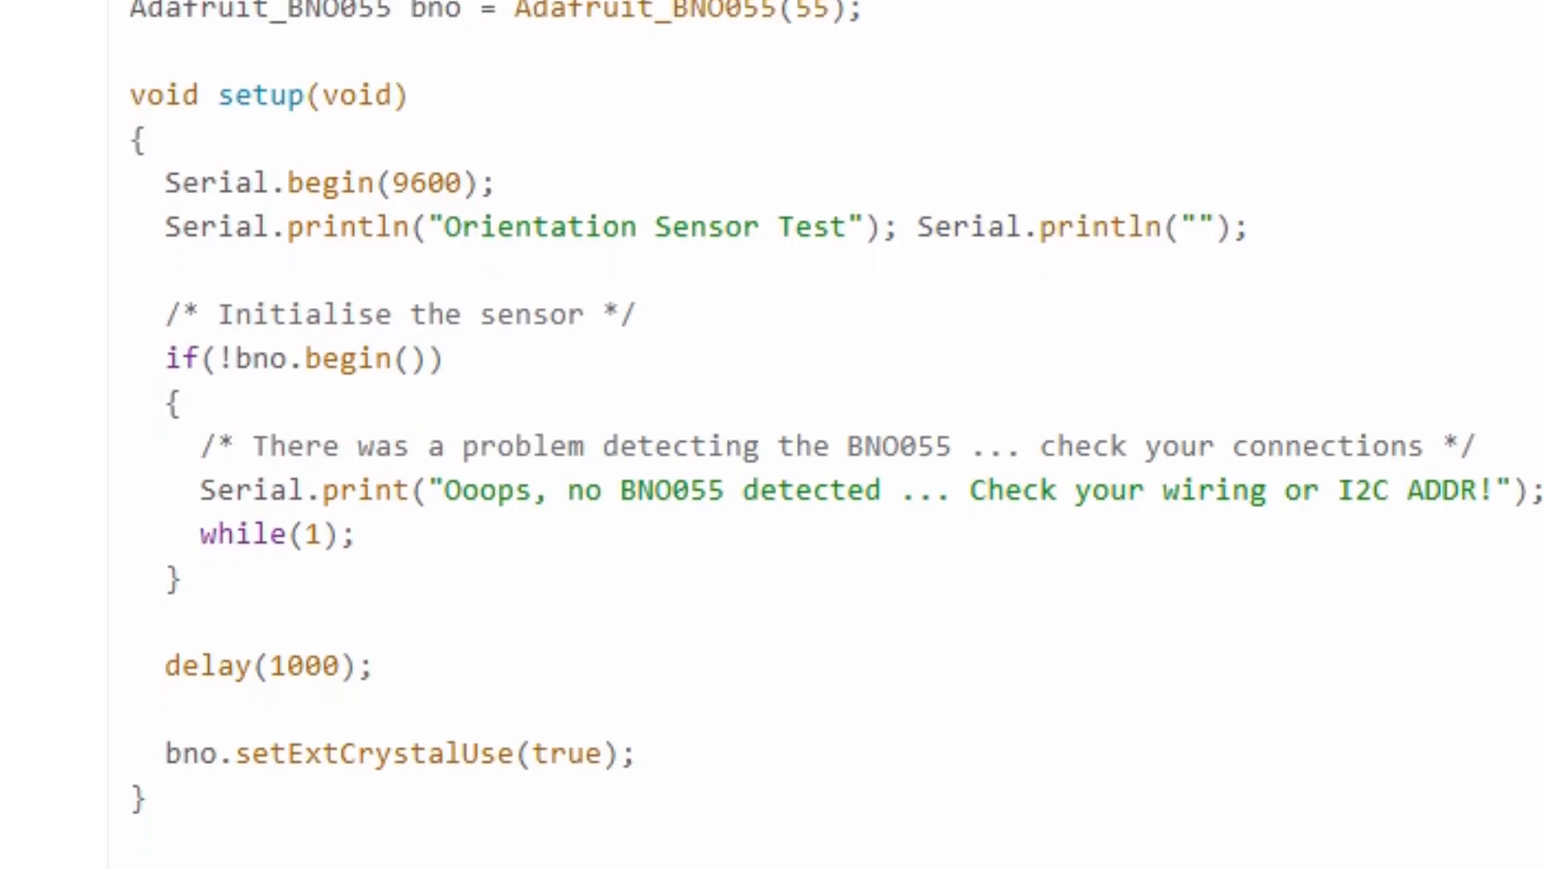
scroll(down, 3)
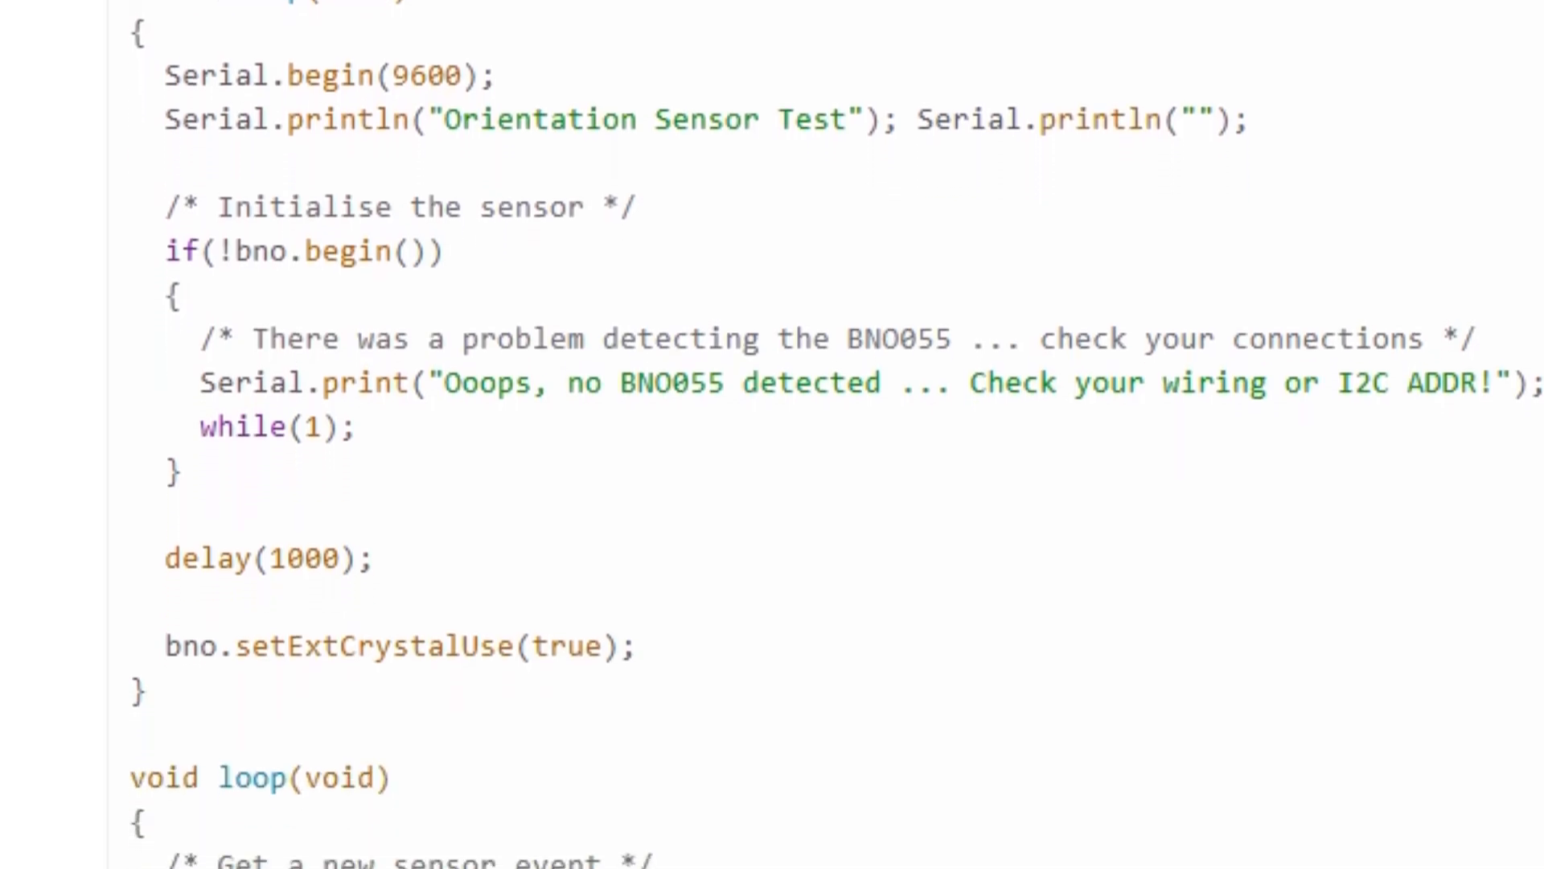
scroll(down, 3)
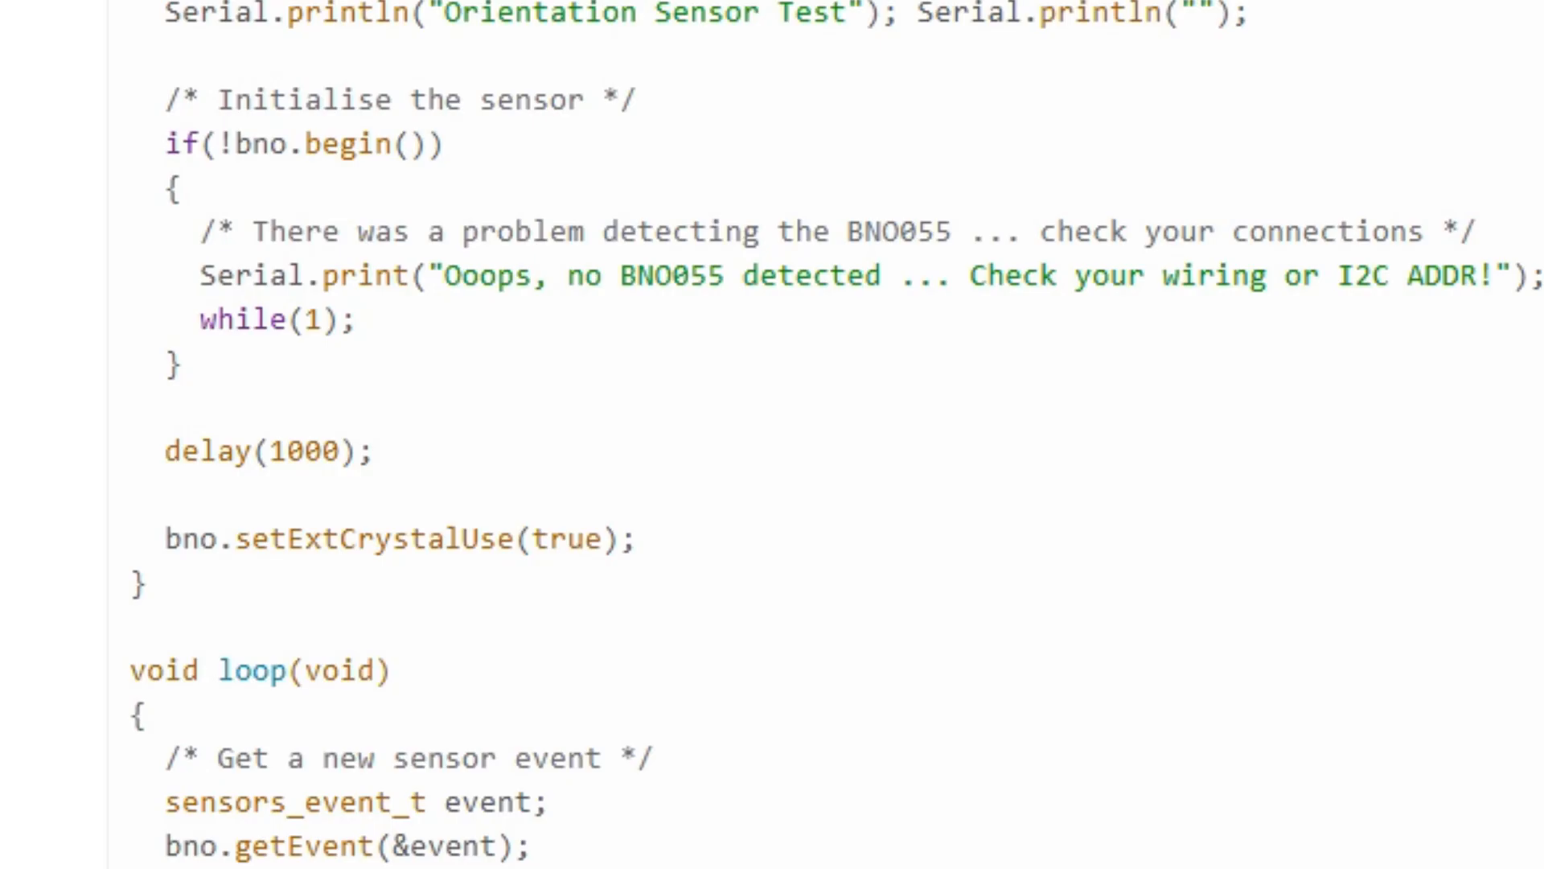
scroll(down, 3)
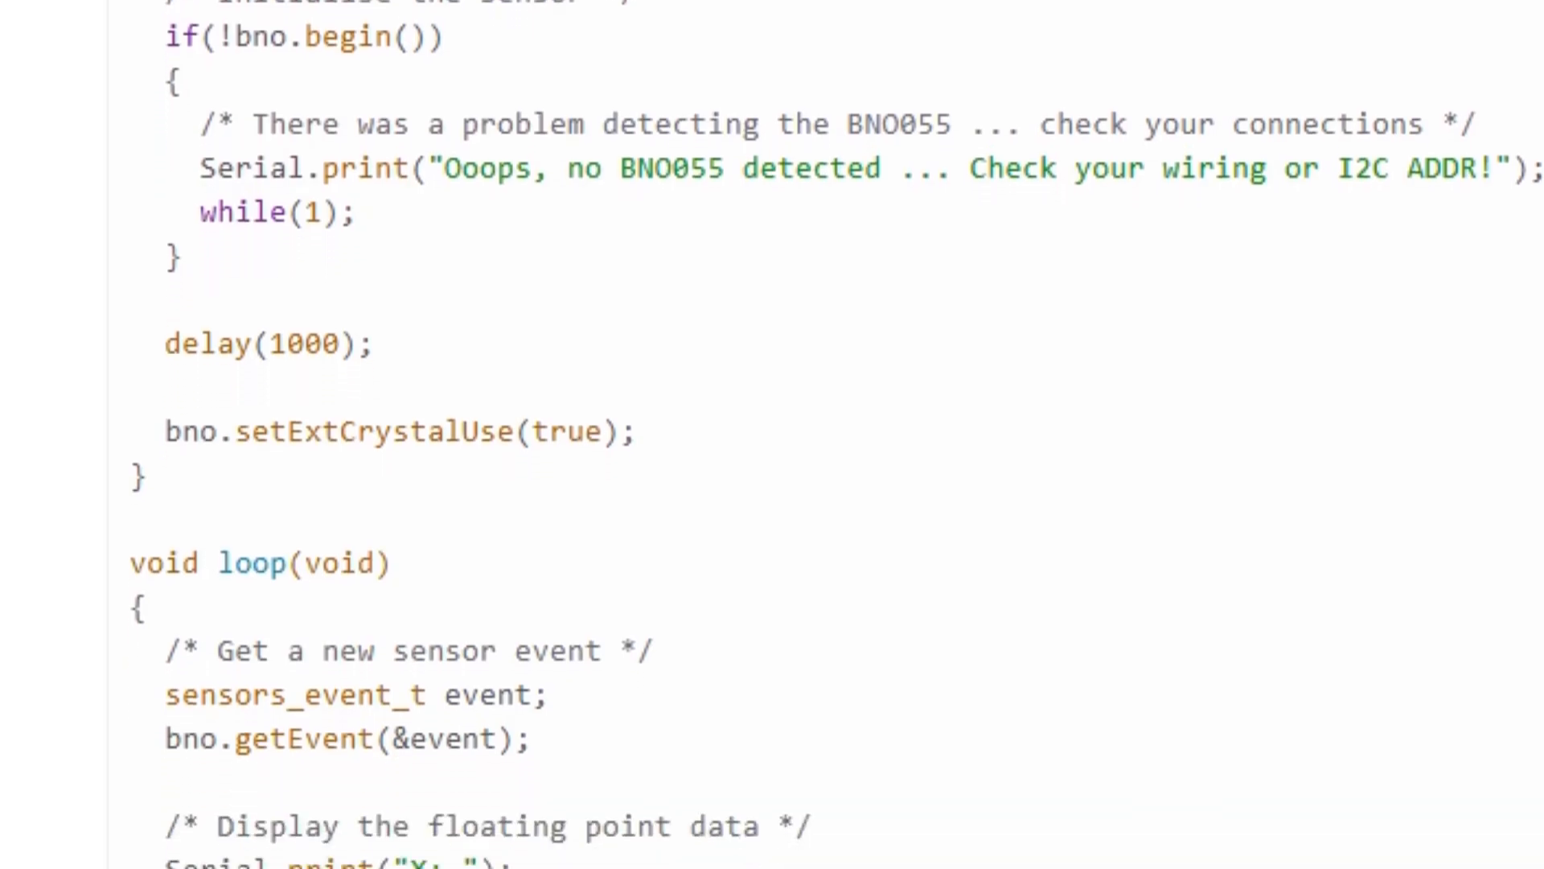
scroll(down, 3)
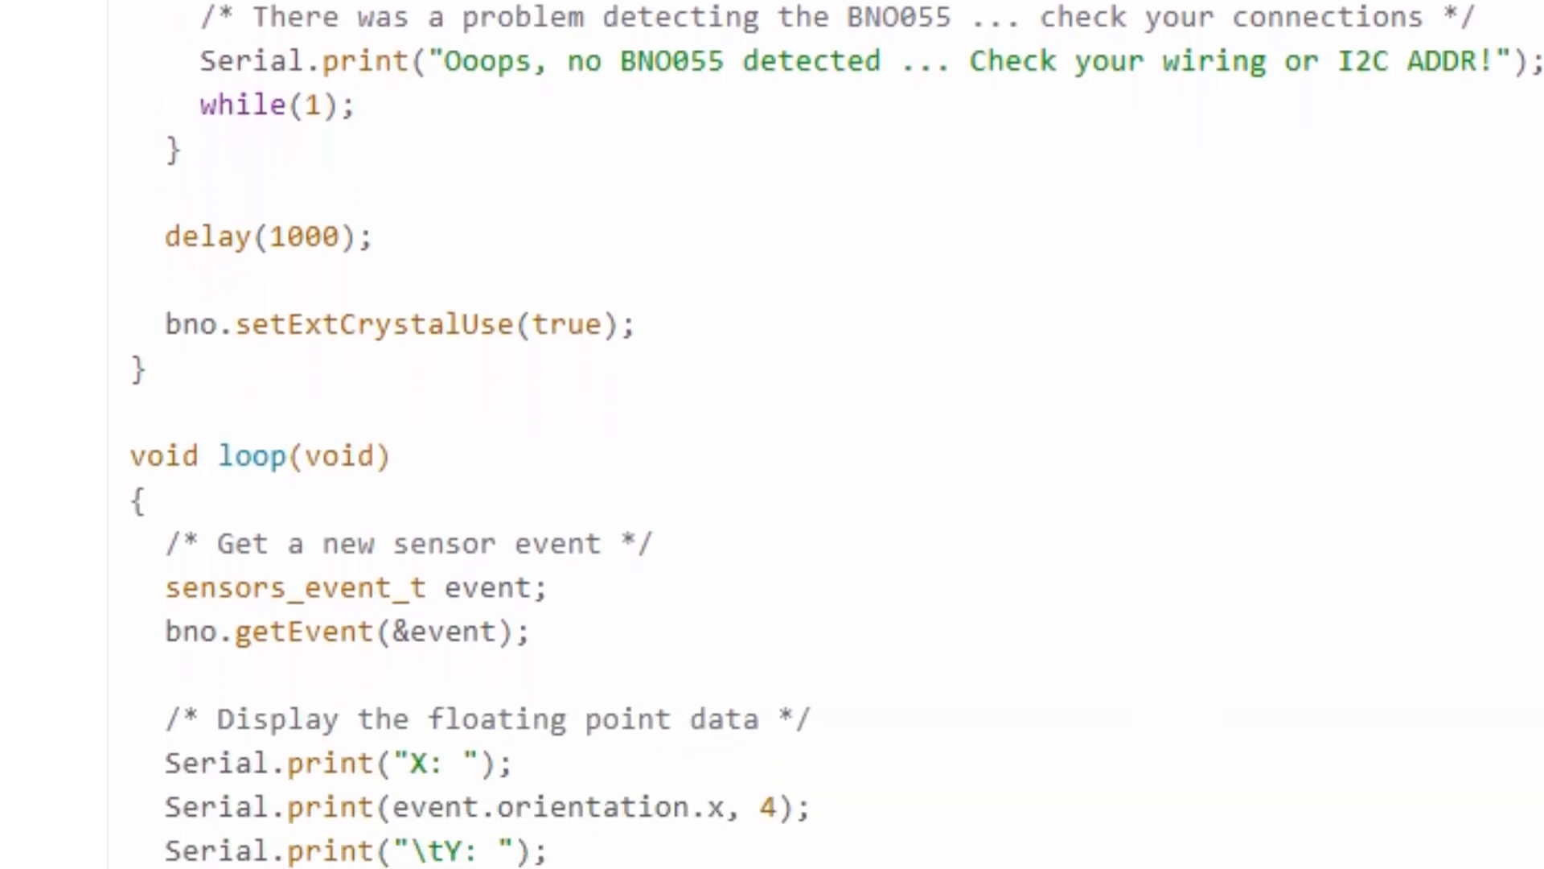
scroll(down, 3)
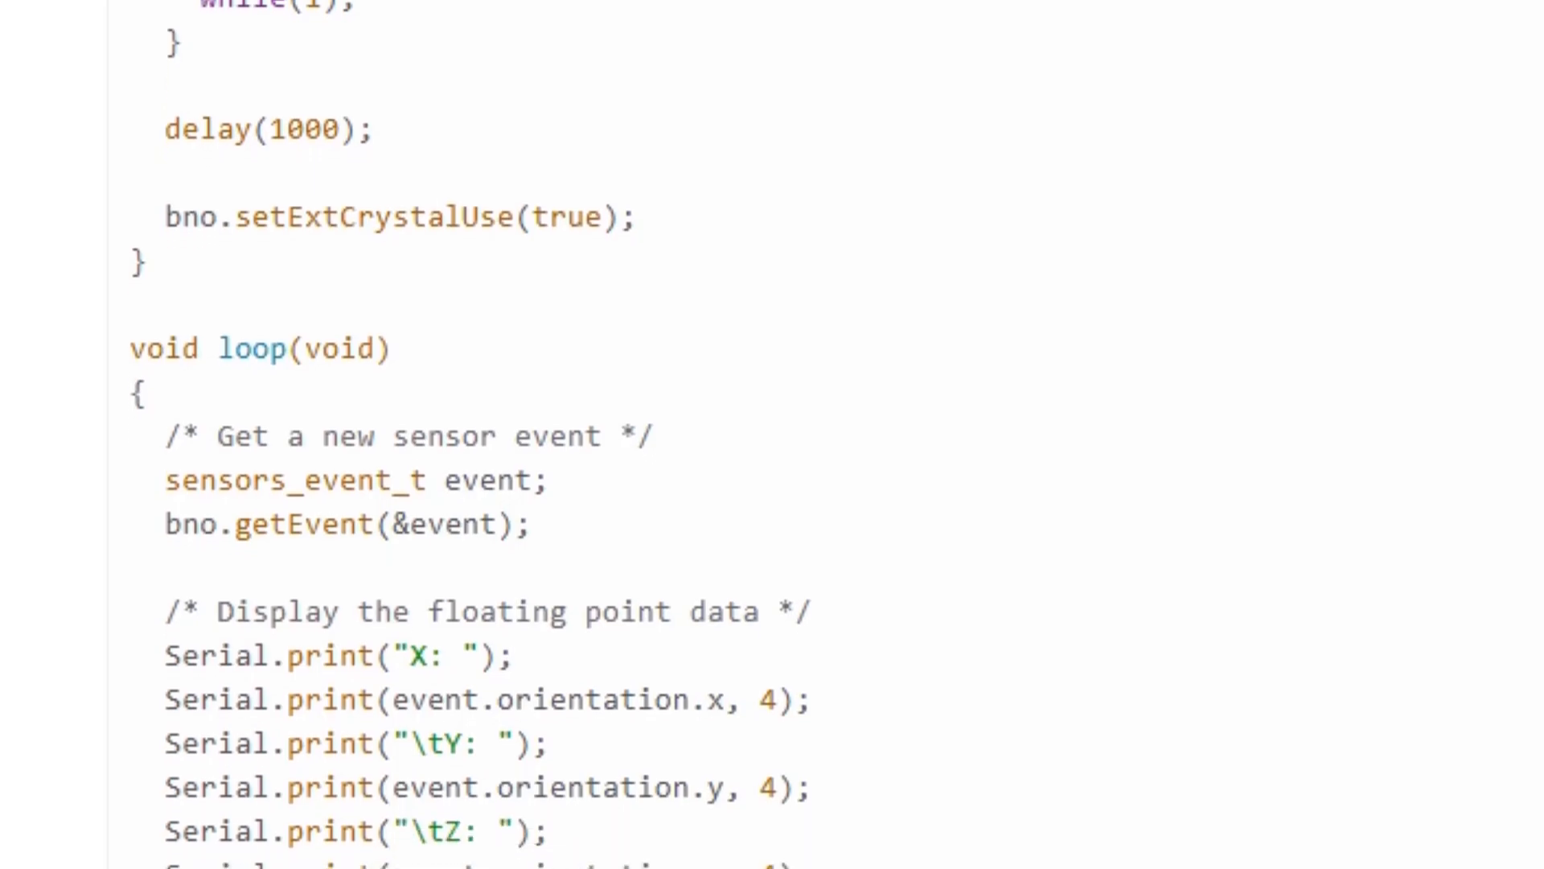
scroll(down, 3)
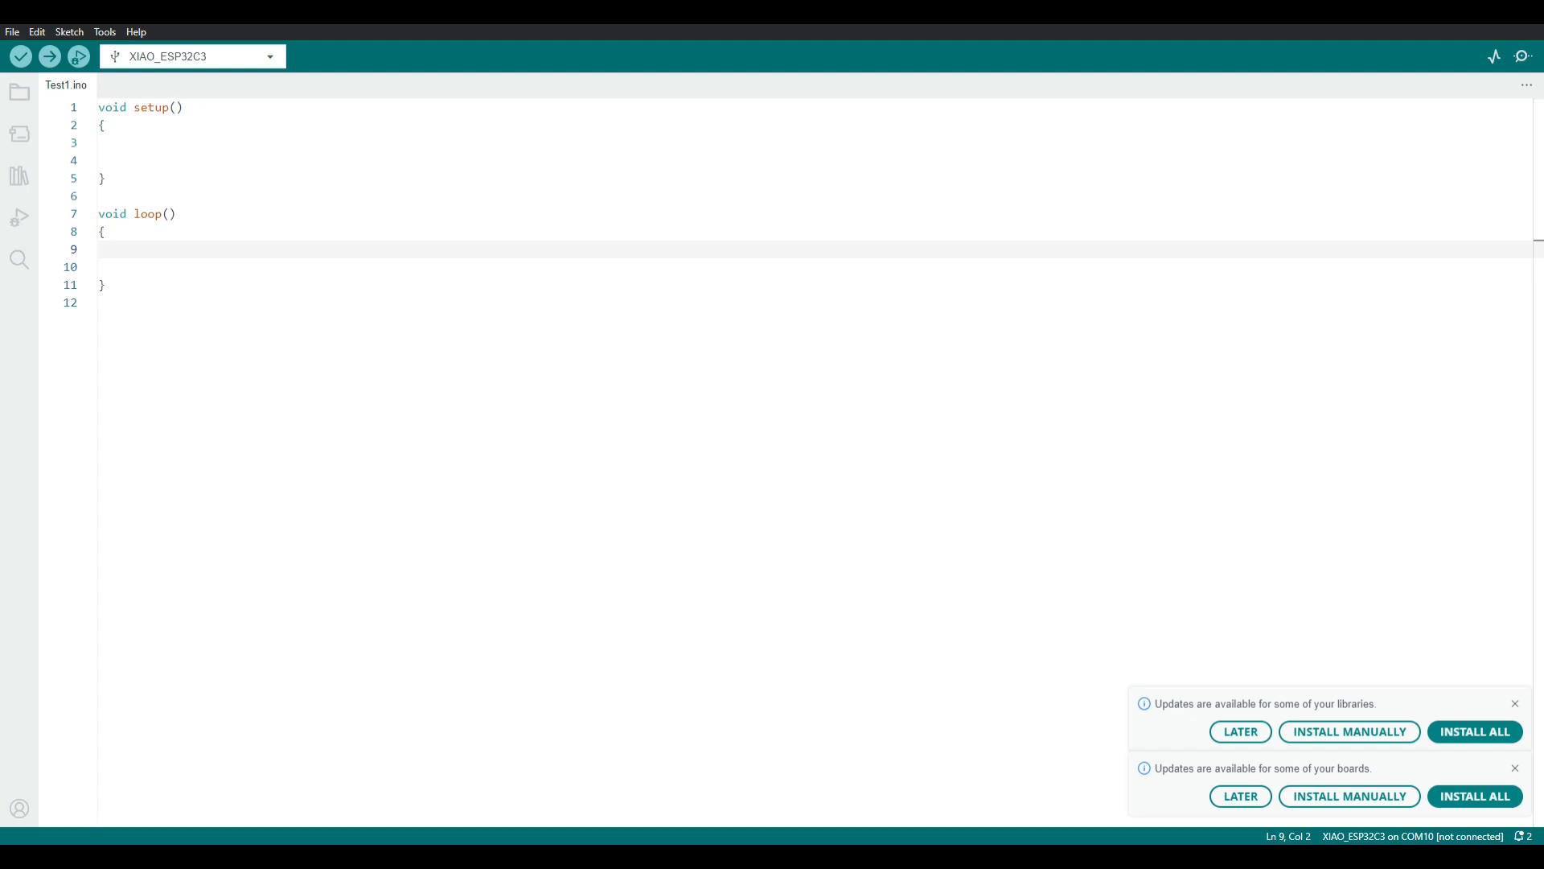
mouse_move(117, 92)
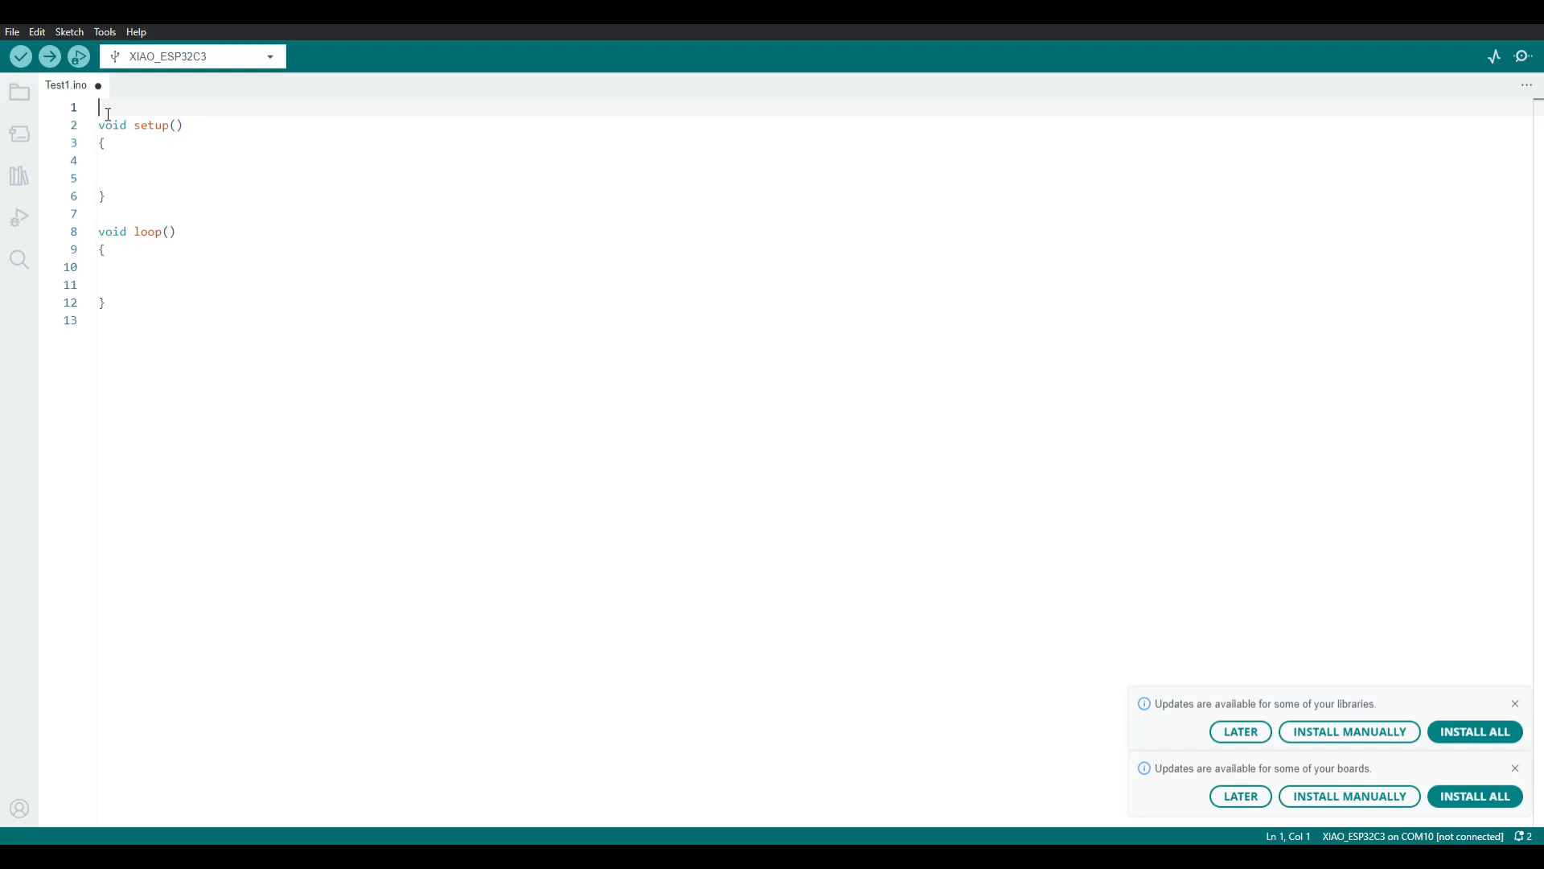
- Add the #include <Wire.h> line and raise the editor font size to 24
text(#include <Wire.h>)
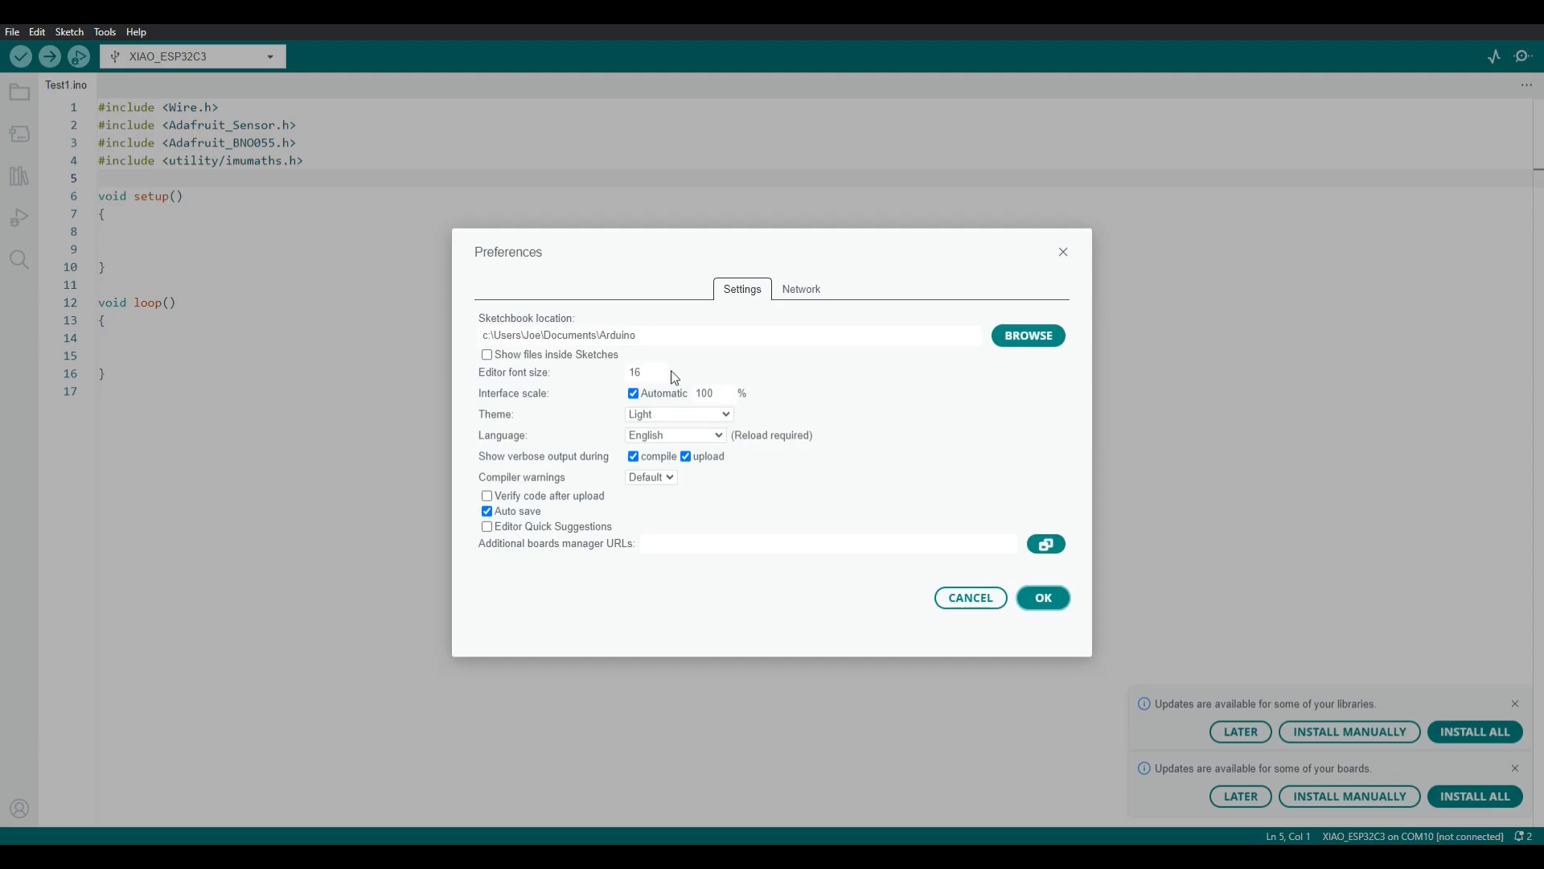
click(666, 370)
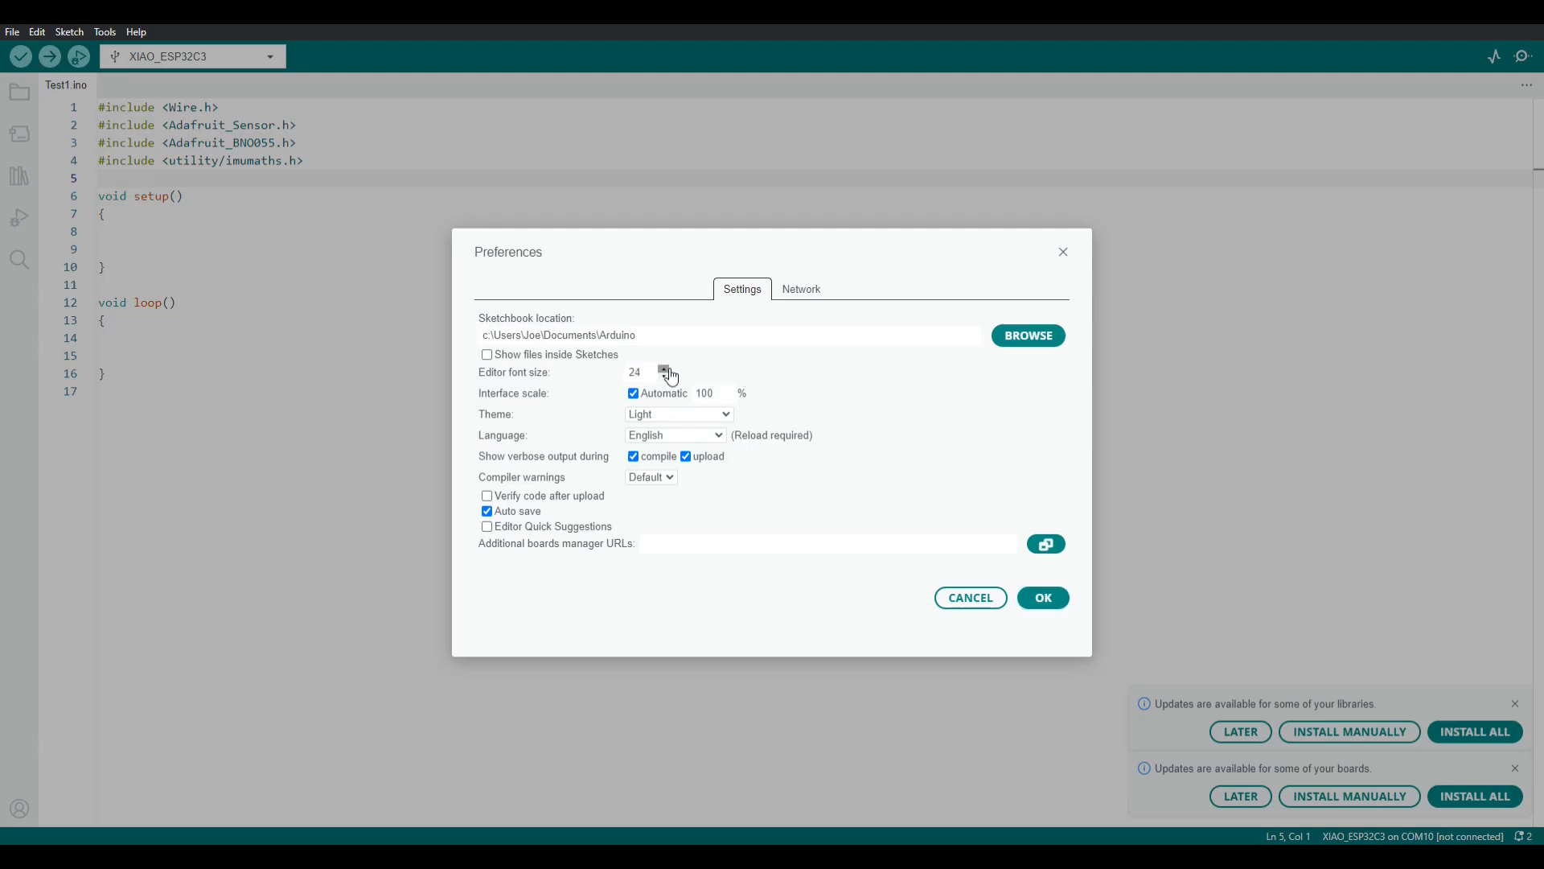
click(663, 368)
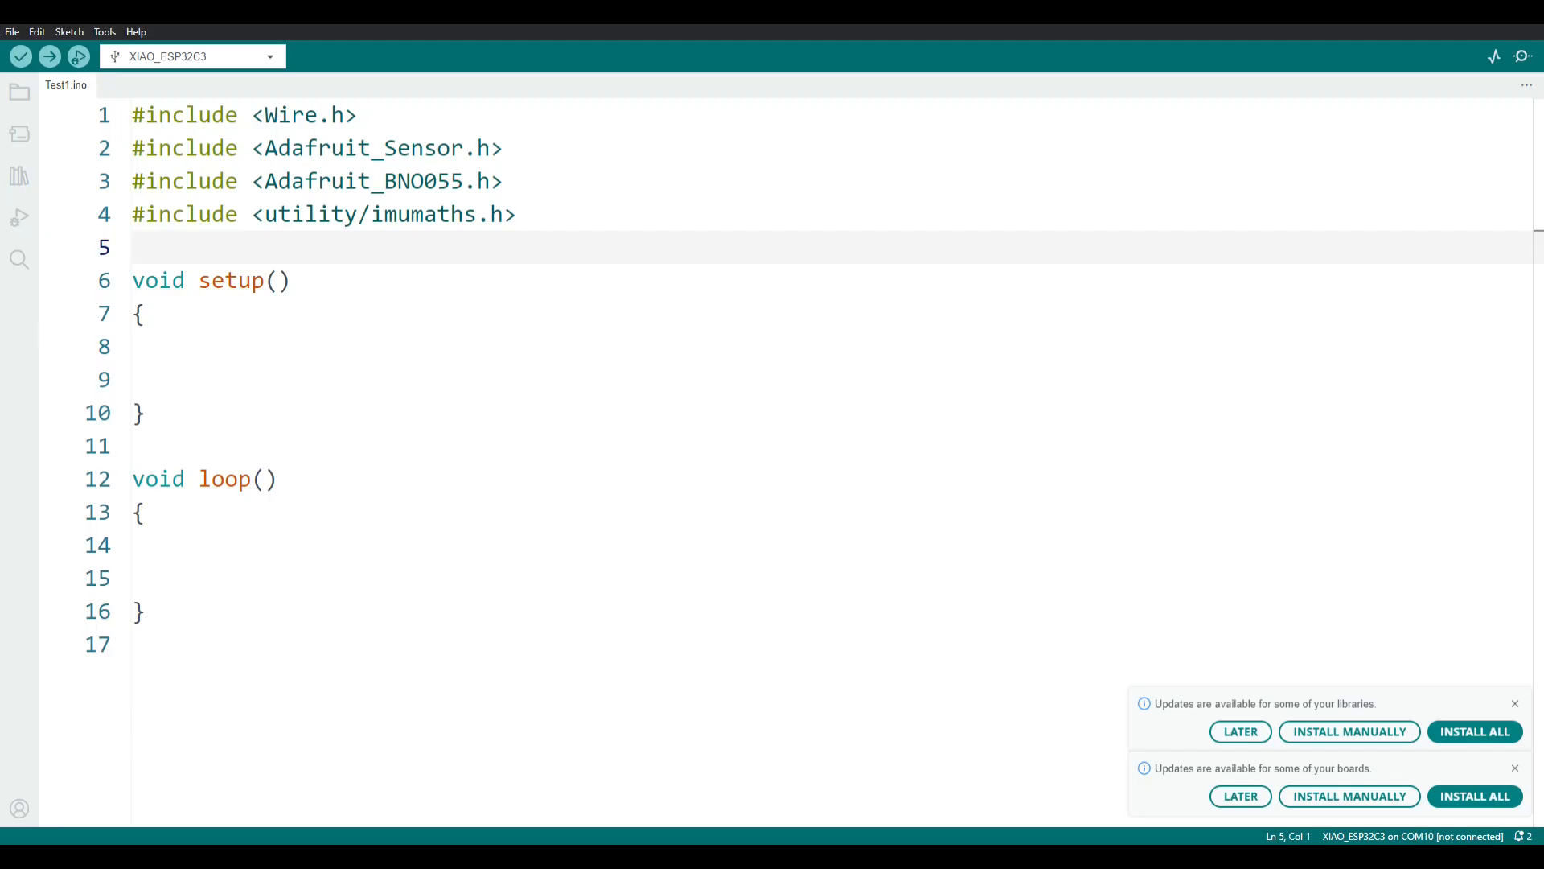
- Declare bno = Adafruit_BNO055(55), then add Serial.begin(9600), bno.begin() and setExtCrystalUse to setup
click(562, 216)
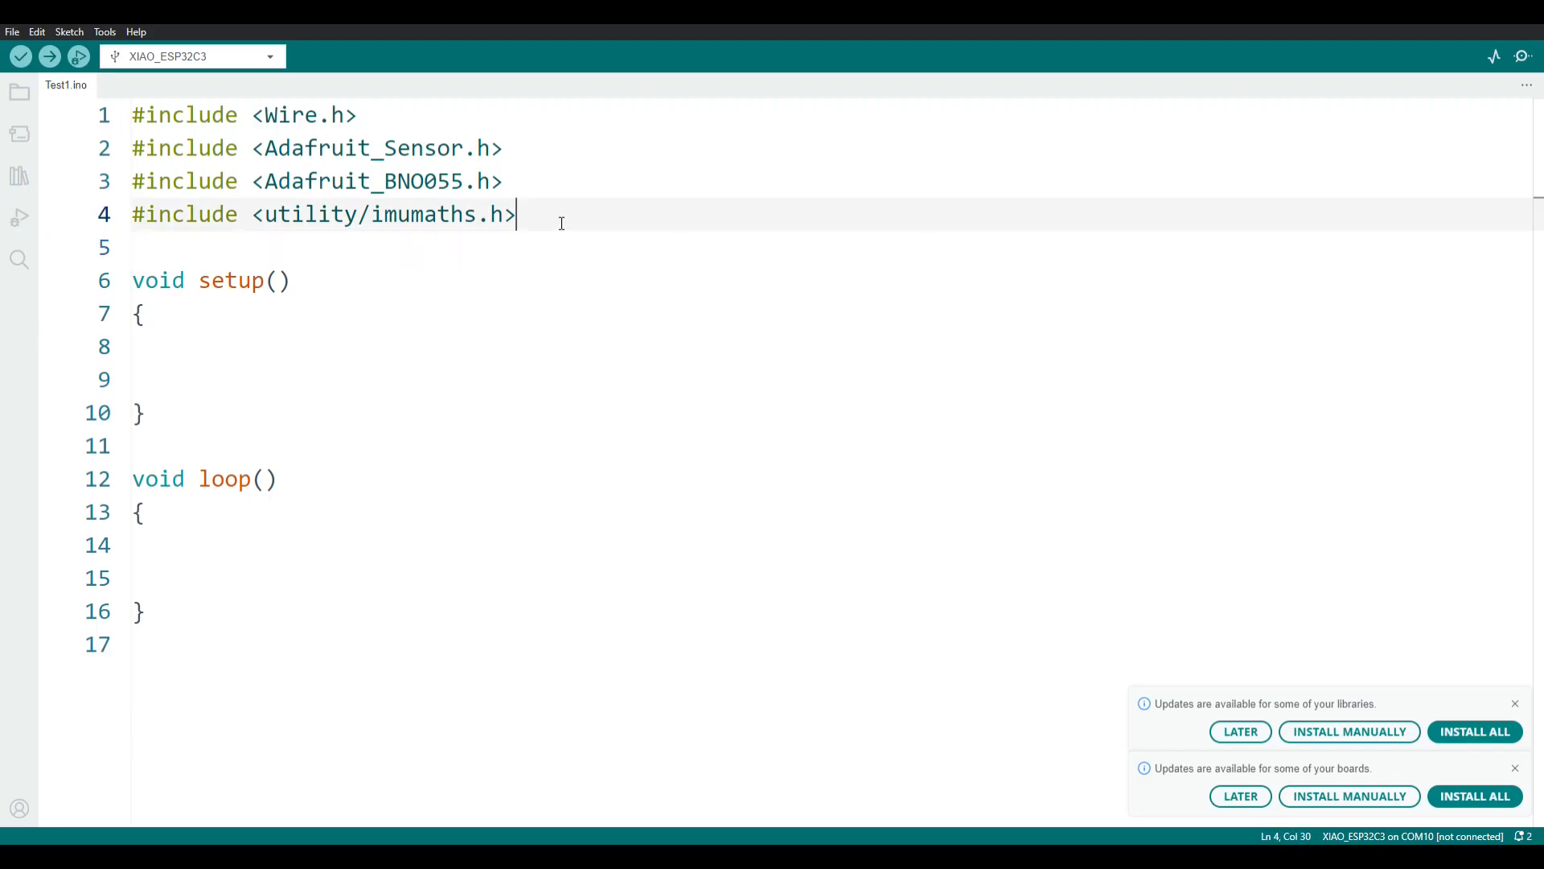
text(Adafruit_BNO055 bno = Adafruit_BNO055(55);)
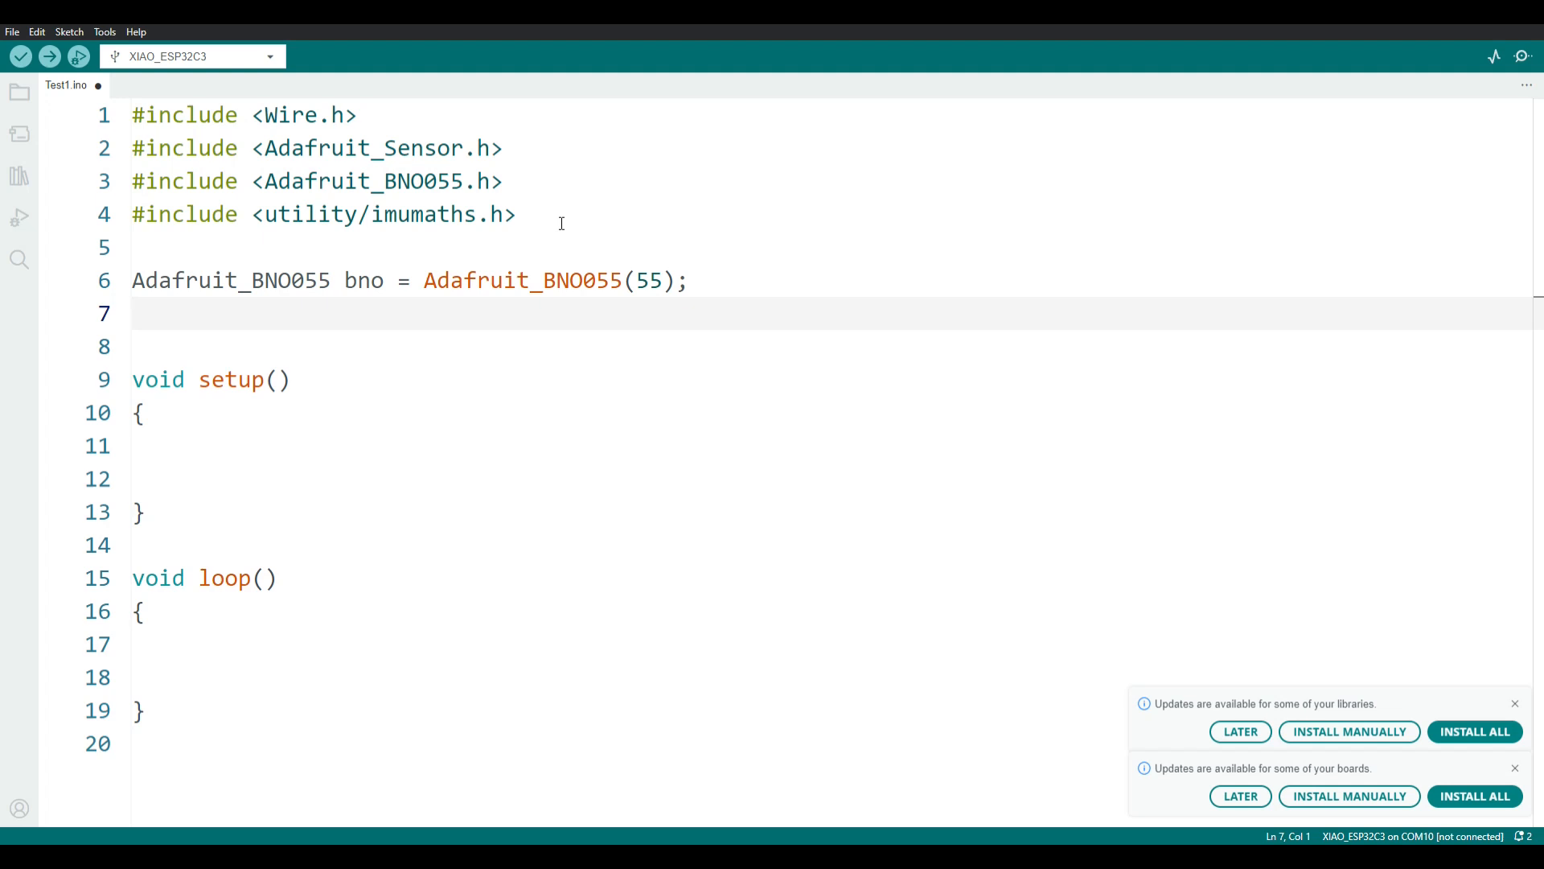
click(20, 56)
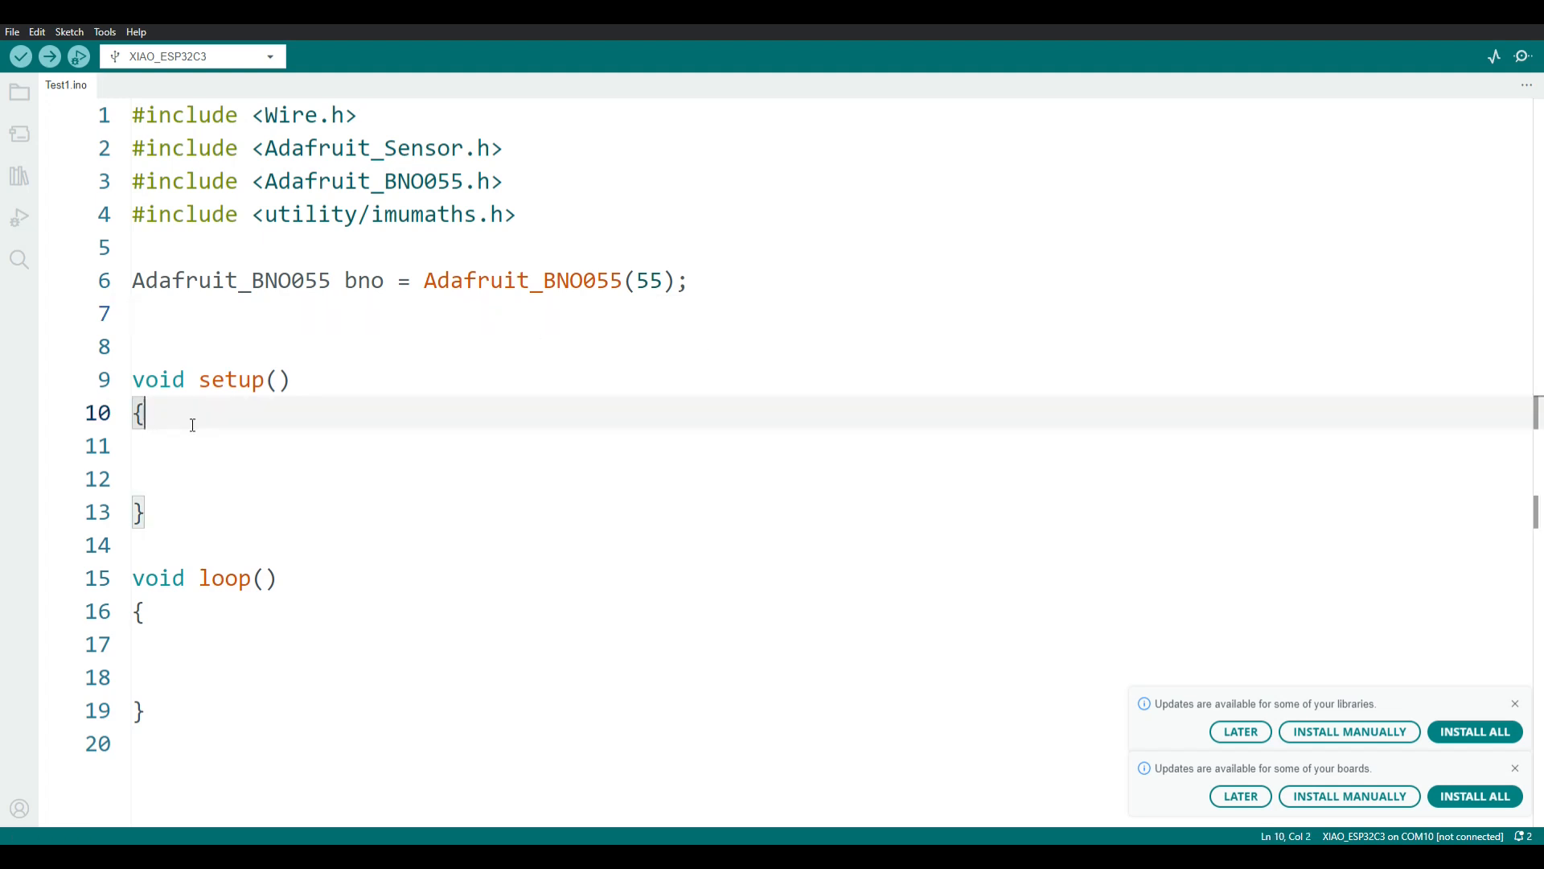
text(Serial.begin()
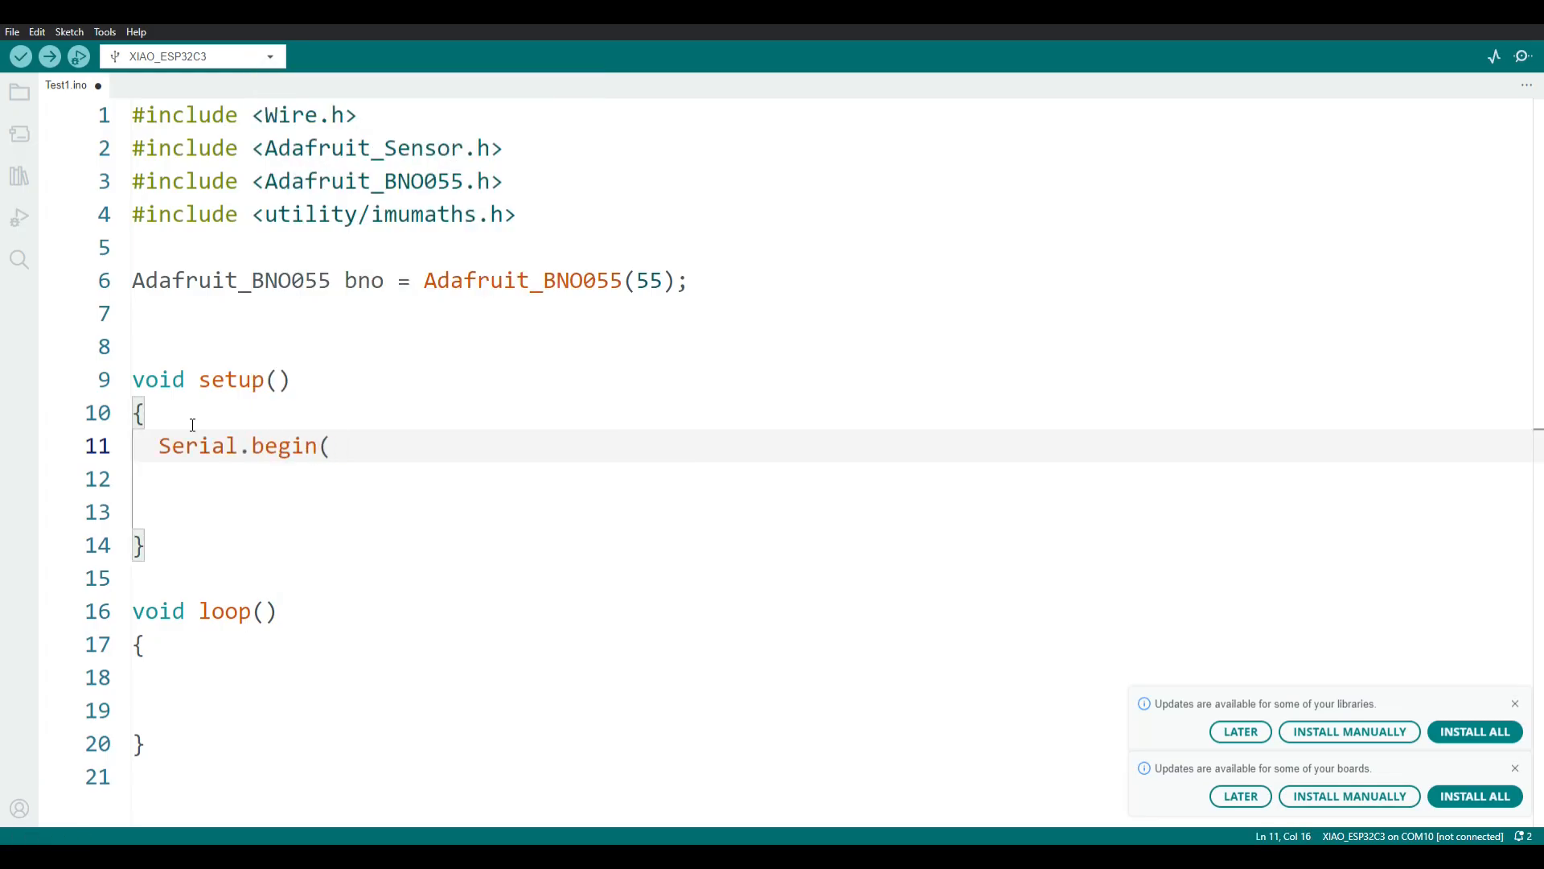
text(9600);)
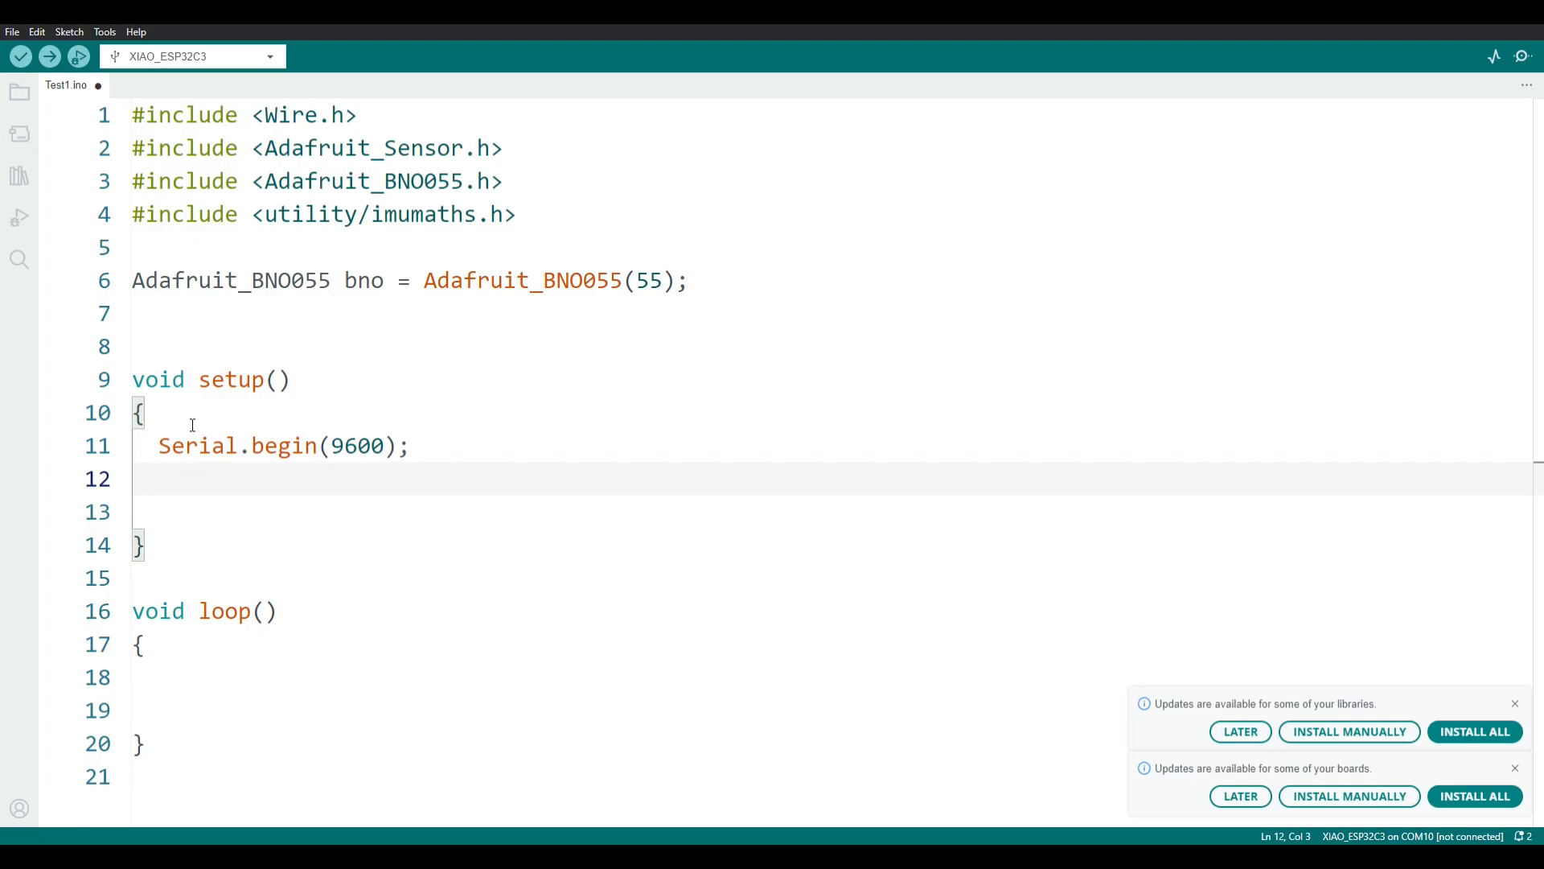
text(bno.begin();)
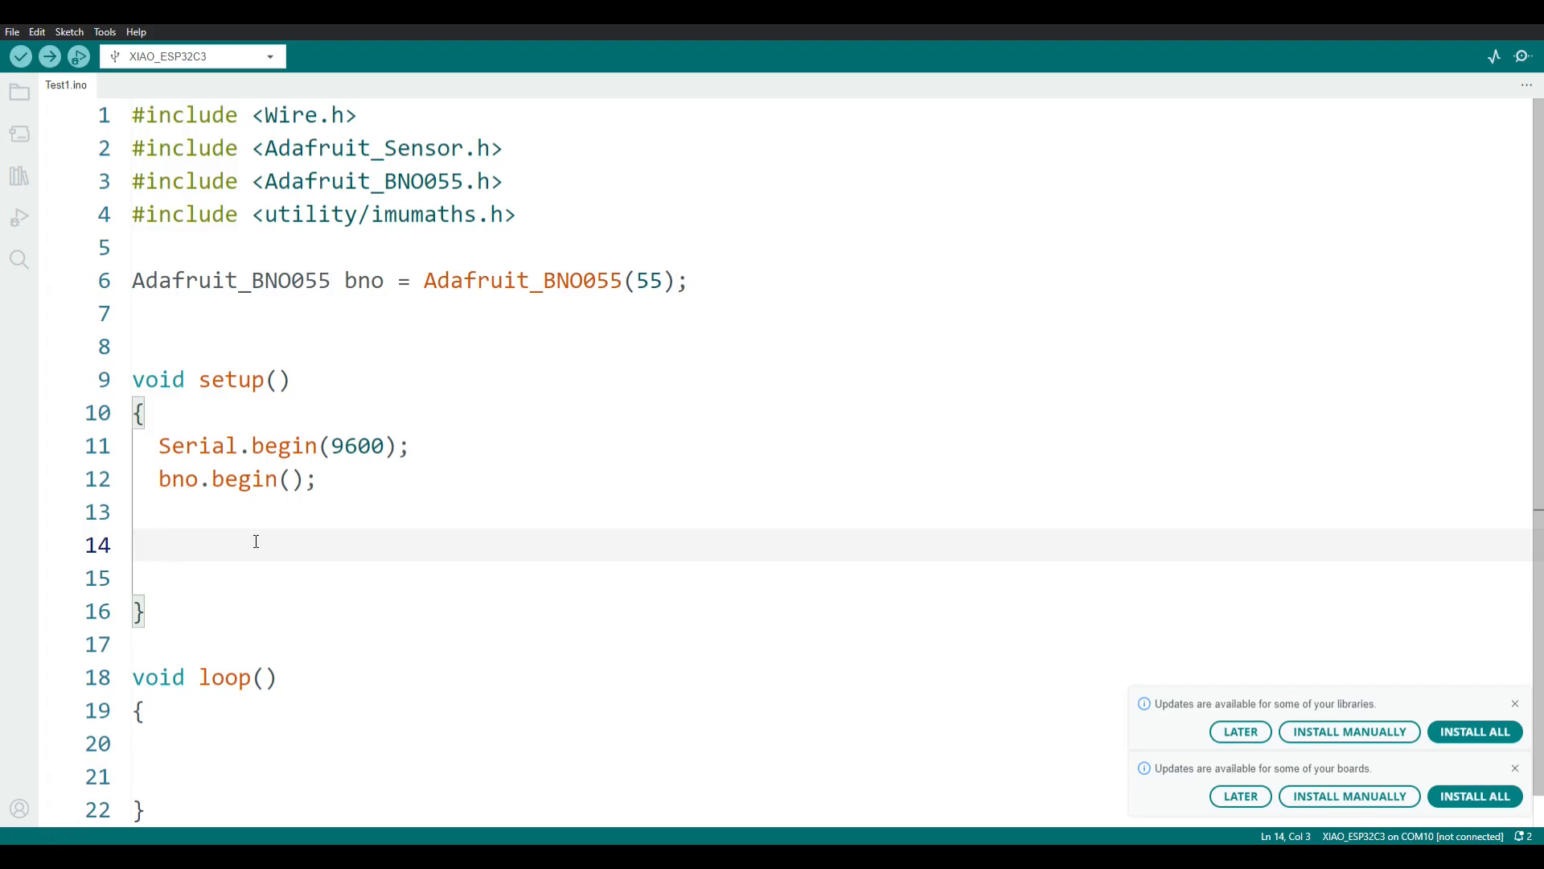
text(bno.setExtCrystalUse(true);)
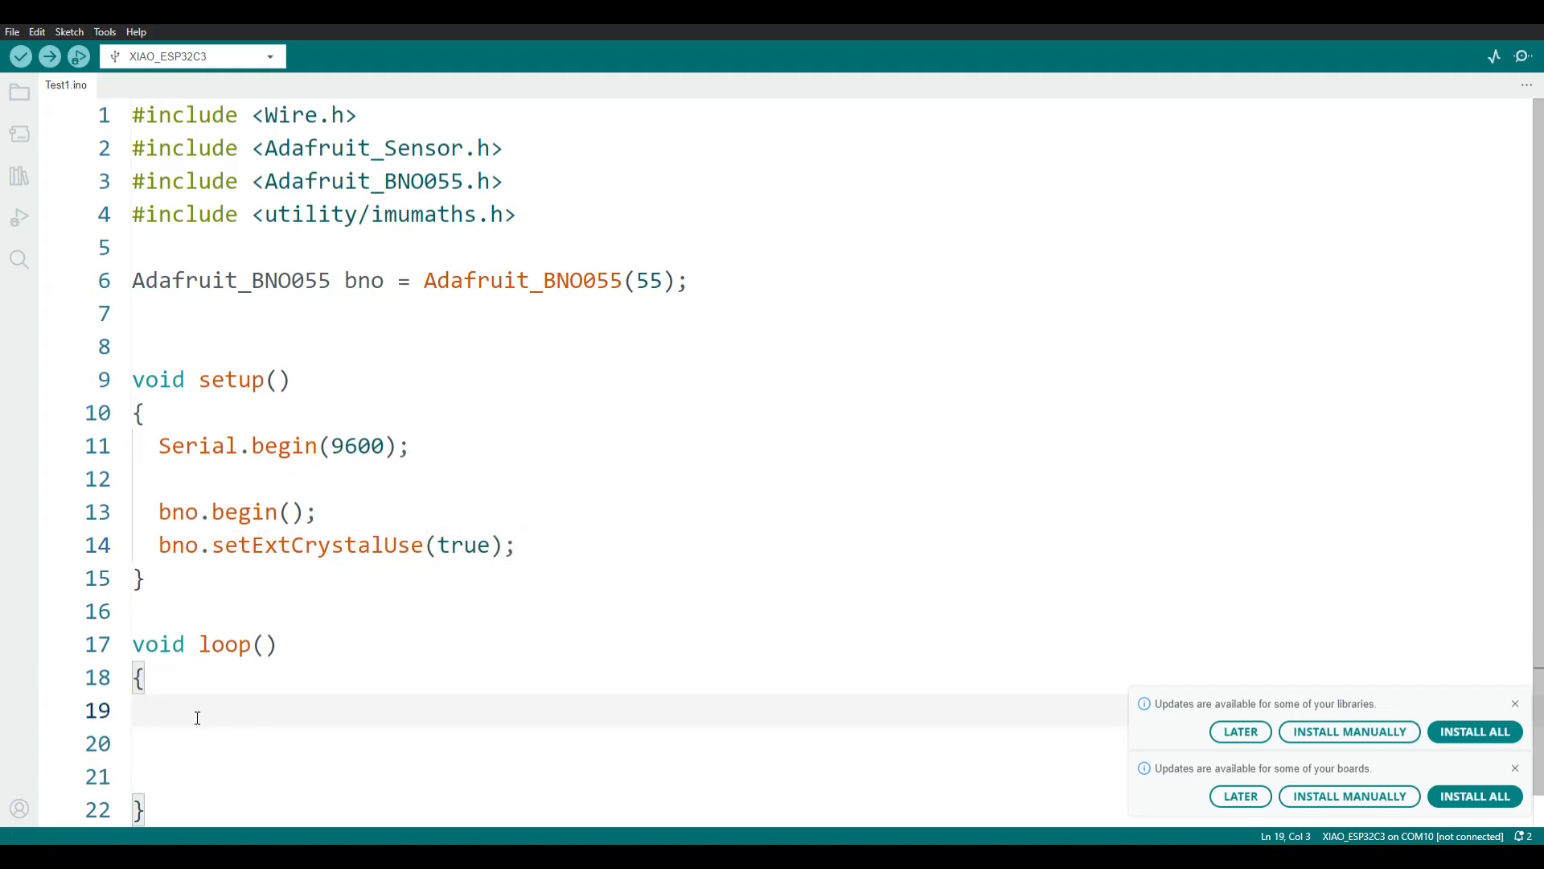
- In loop, declare sensors_event_t event and fill it with bno.getEvent(&event)
text(sensors_event_t event;)
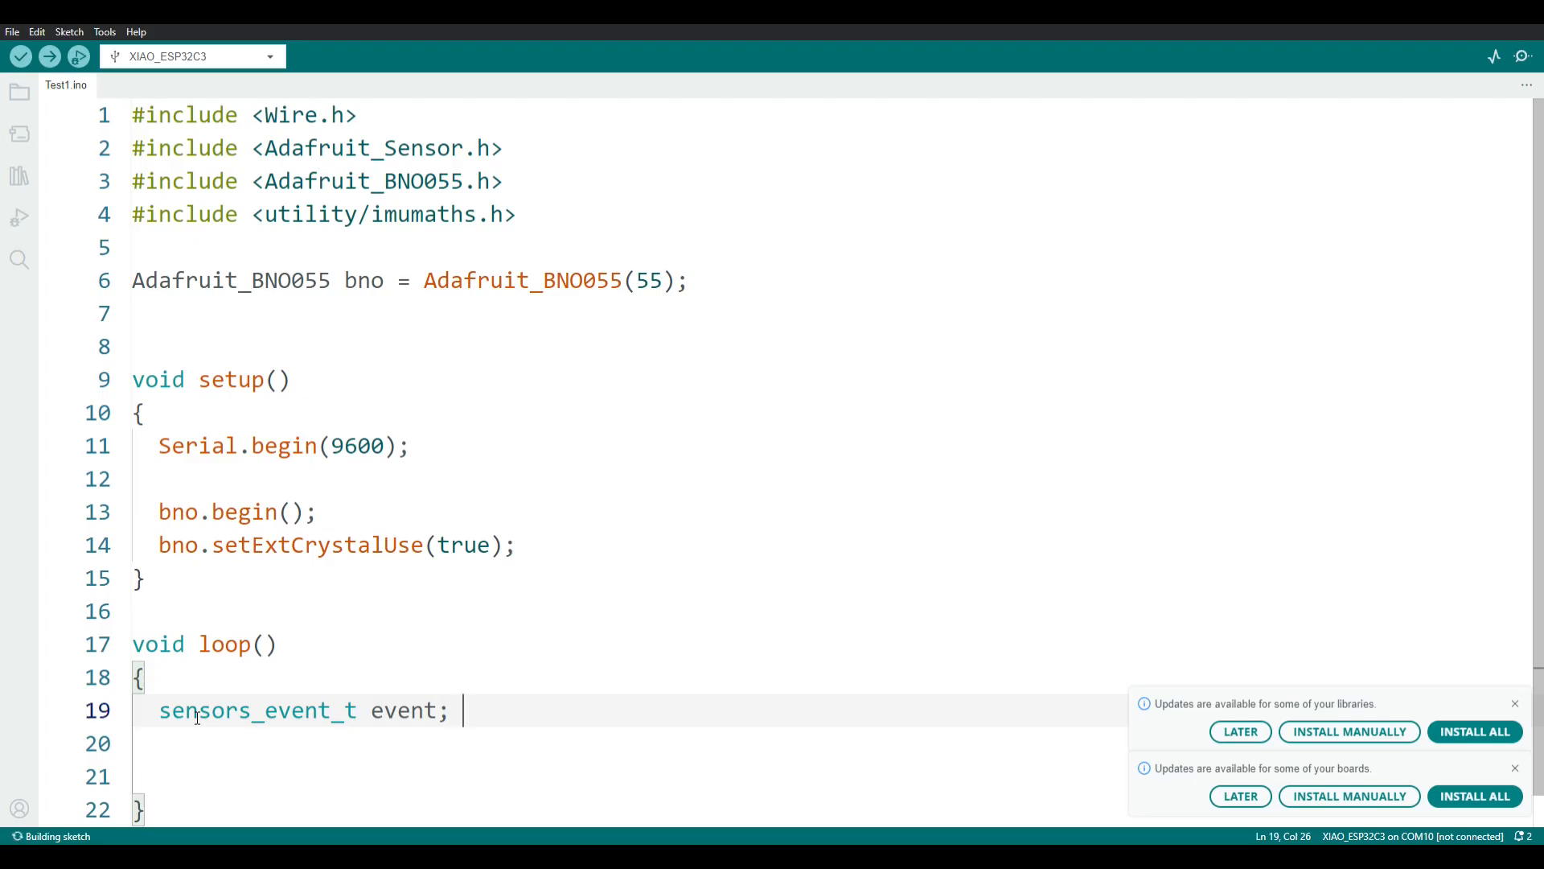
key(Enter)
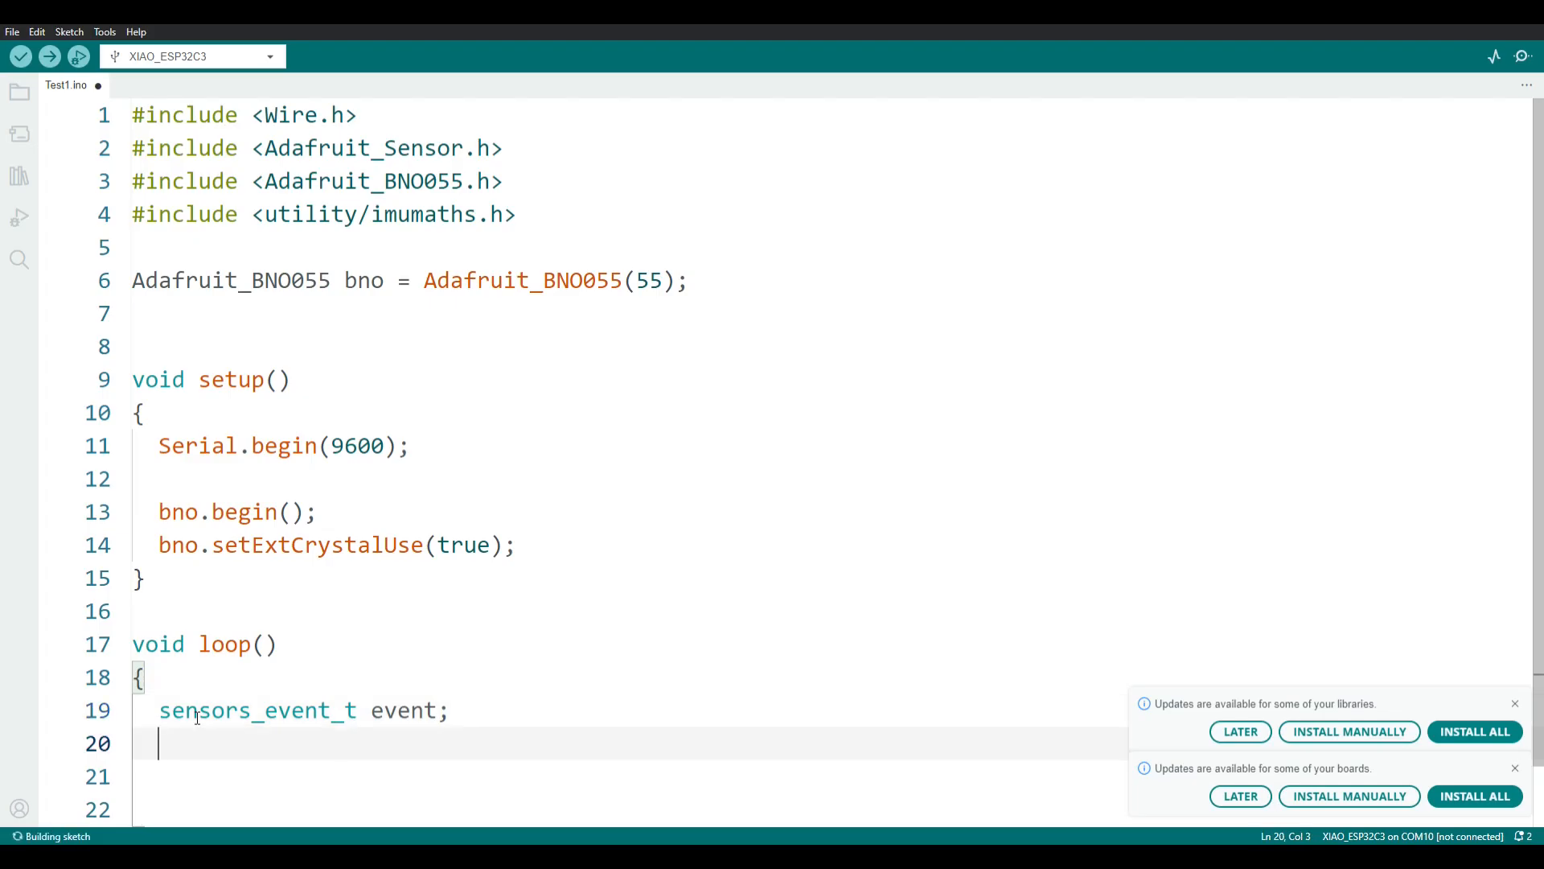
text(bno)
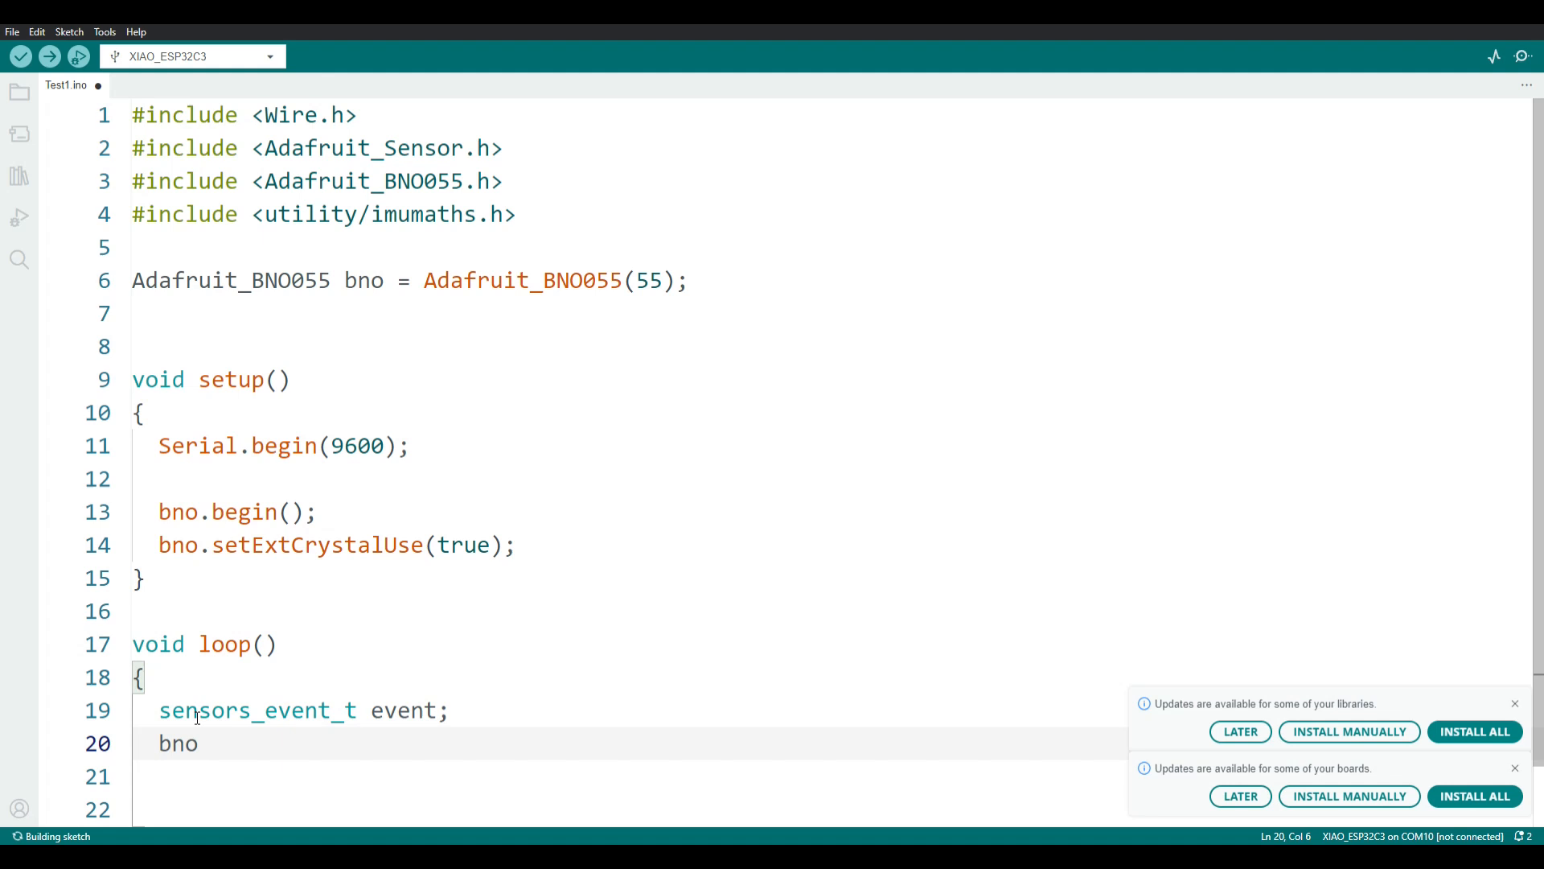
text(.)
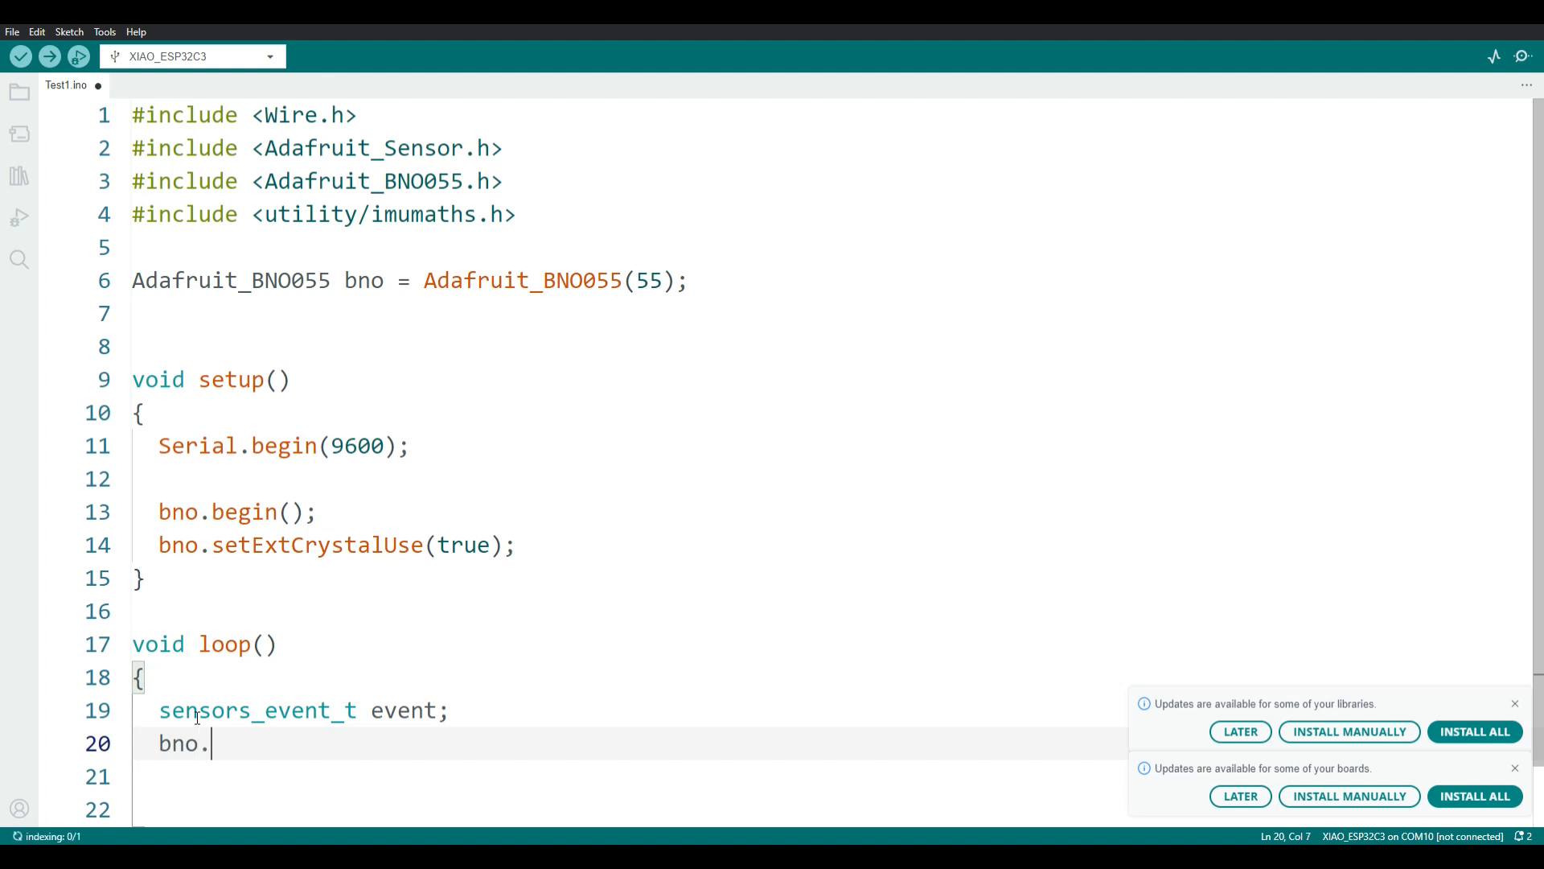
text(getEvent())
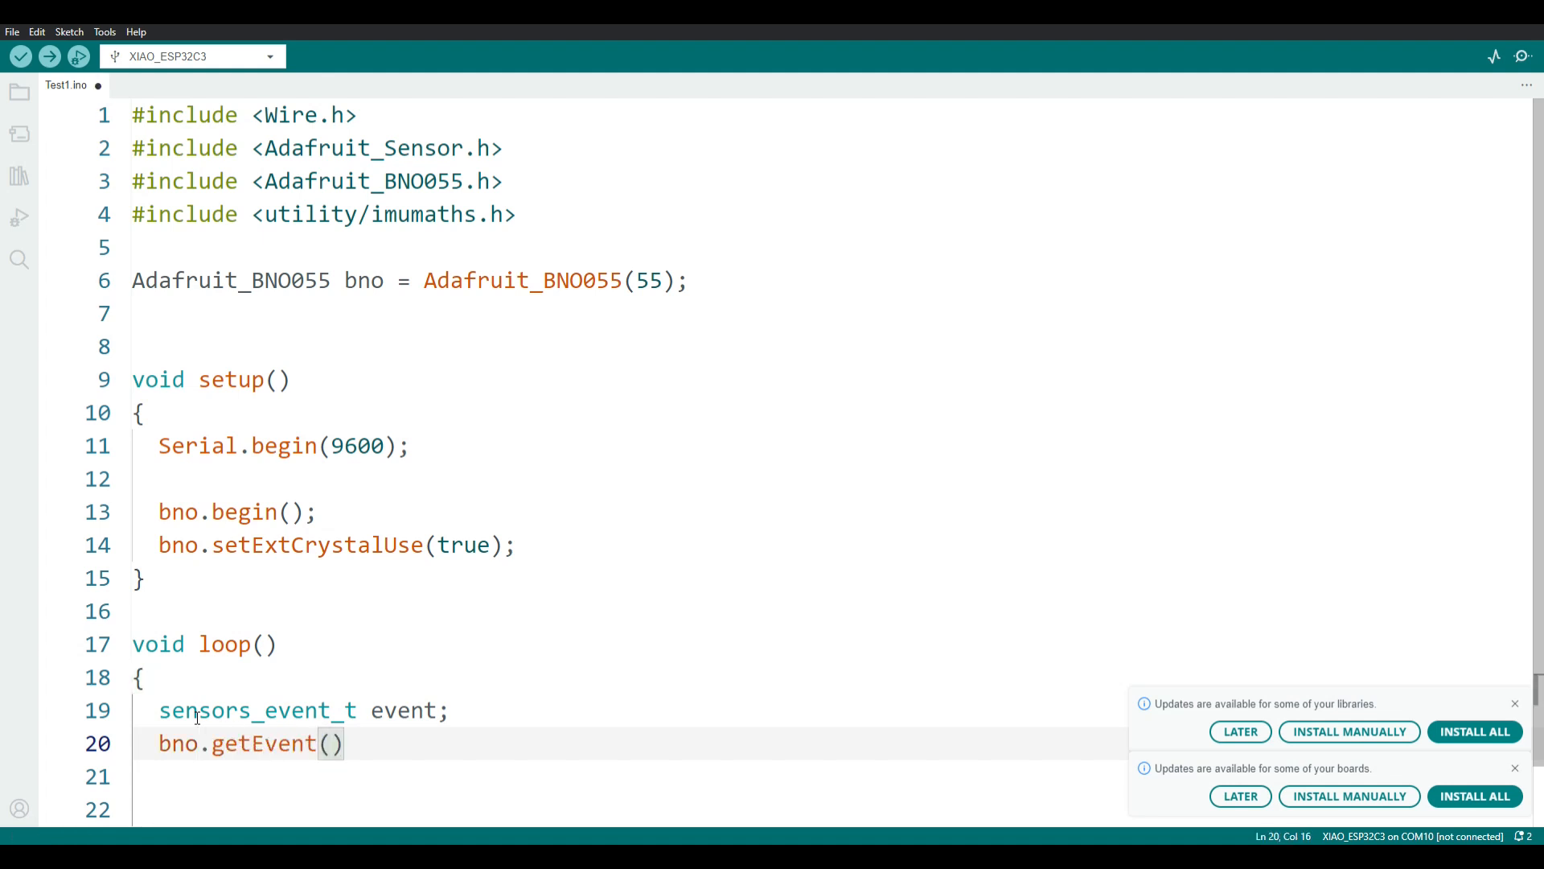
text(&e)
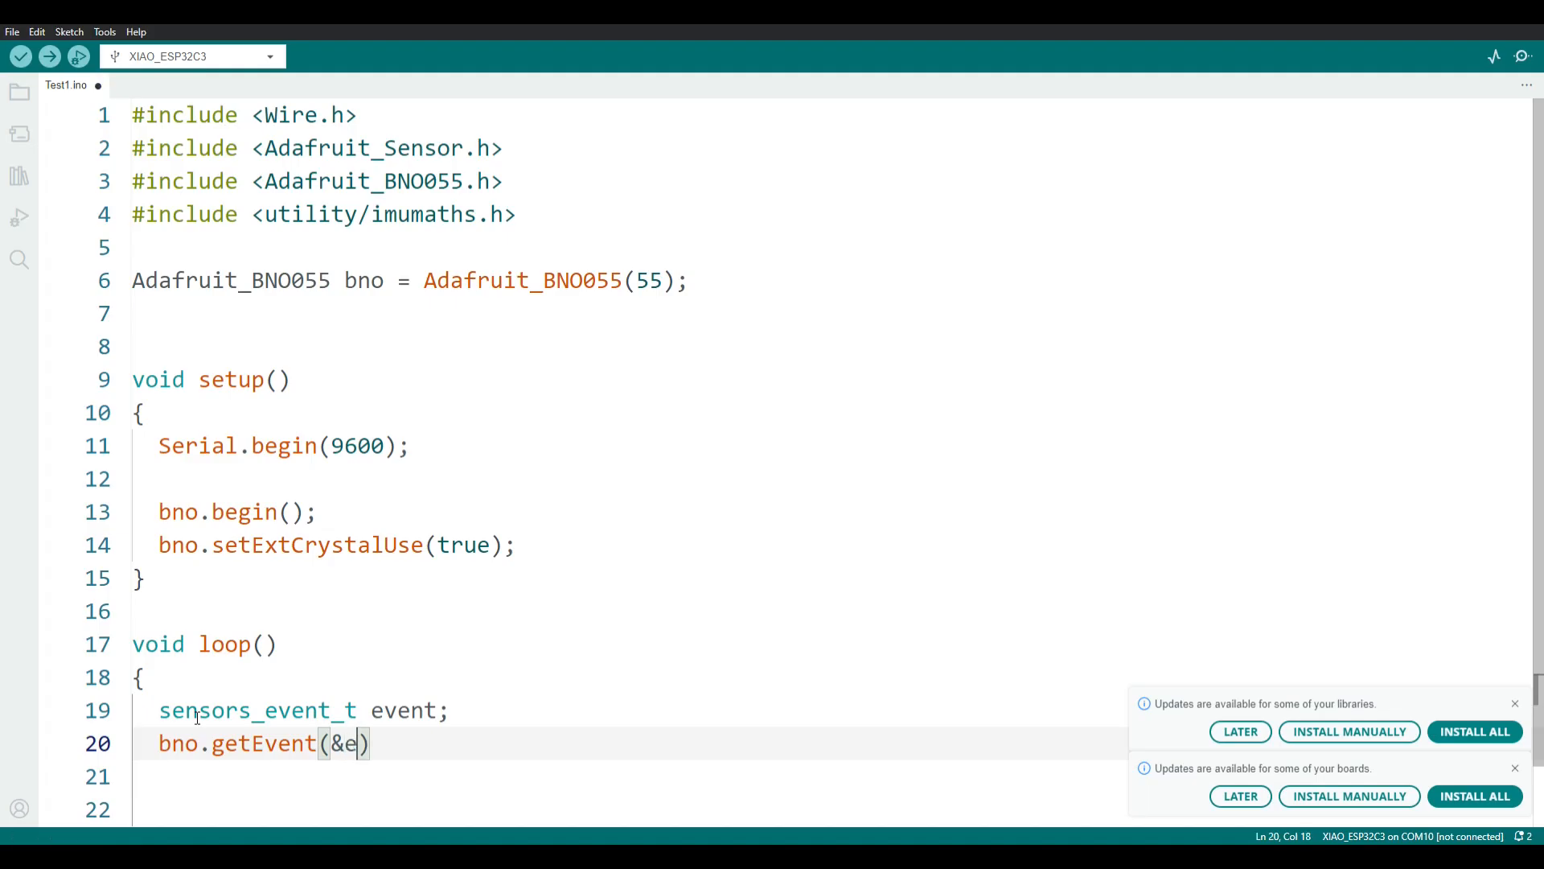
text(vent)
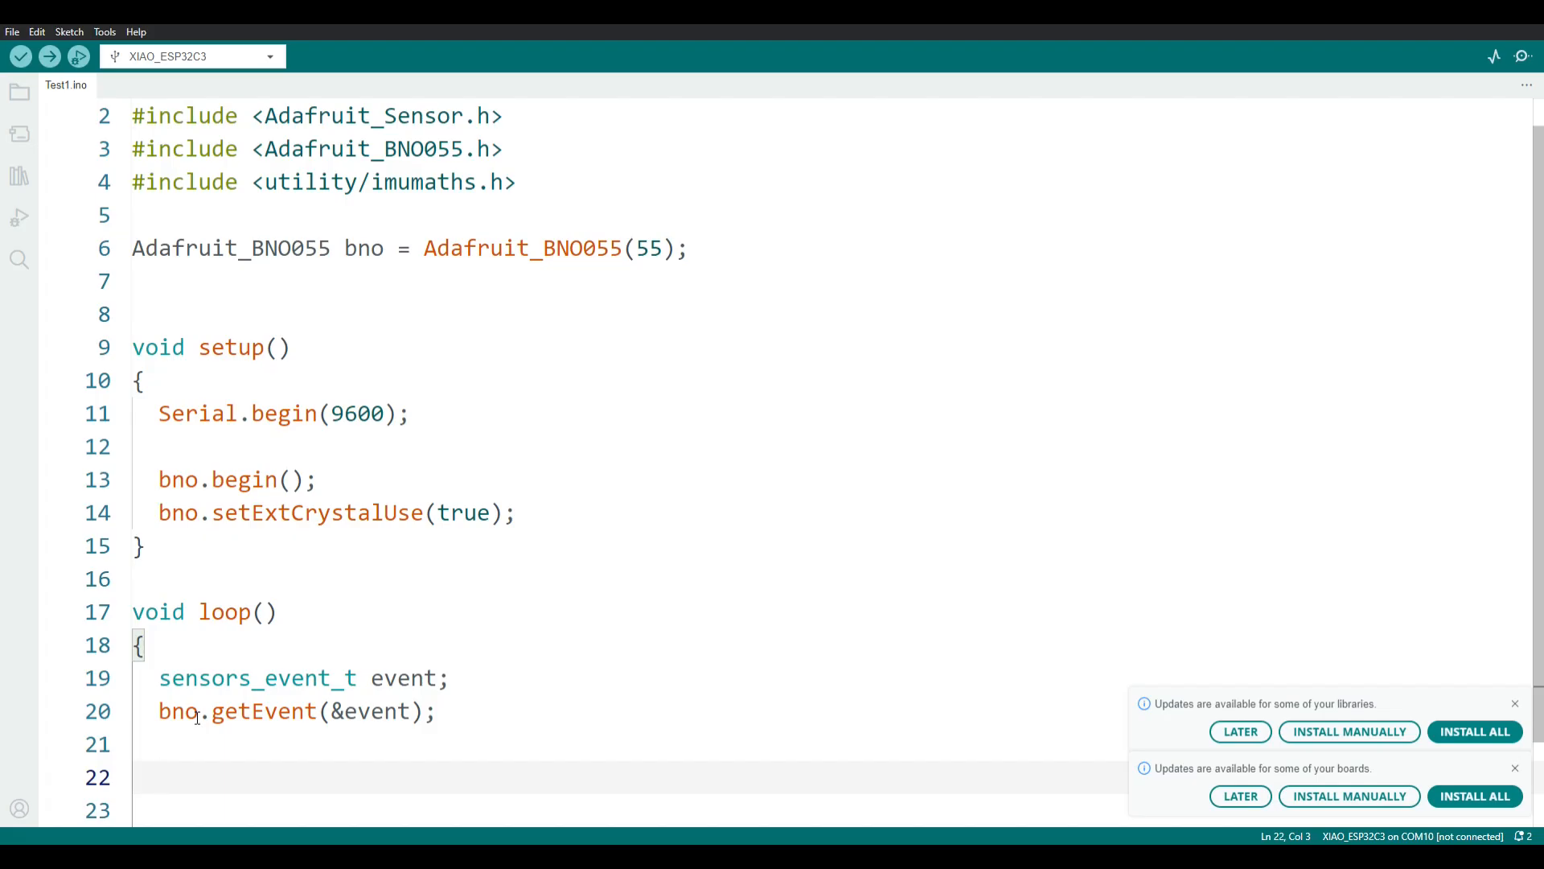
- Print event.orientation.z with Serial.println and add delay(100) to loop
text(Serial.println(event.orientation.)
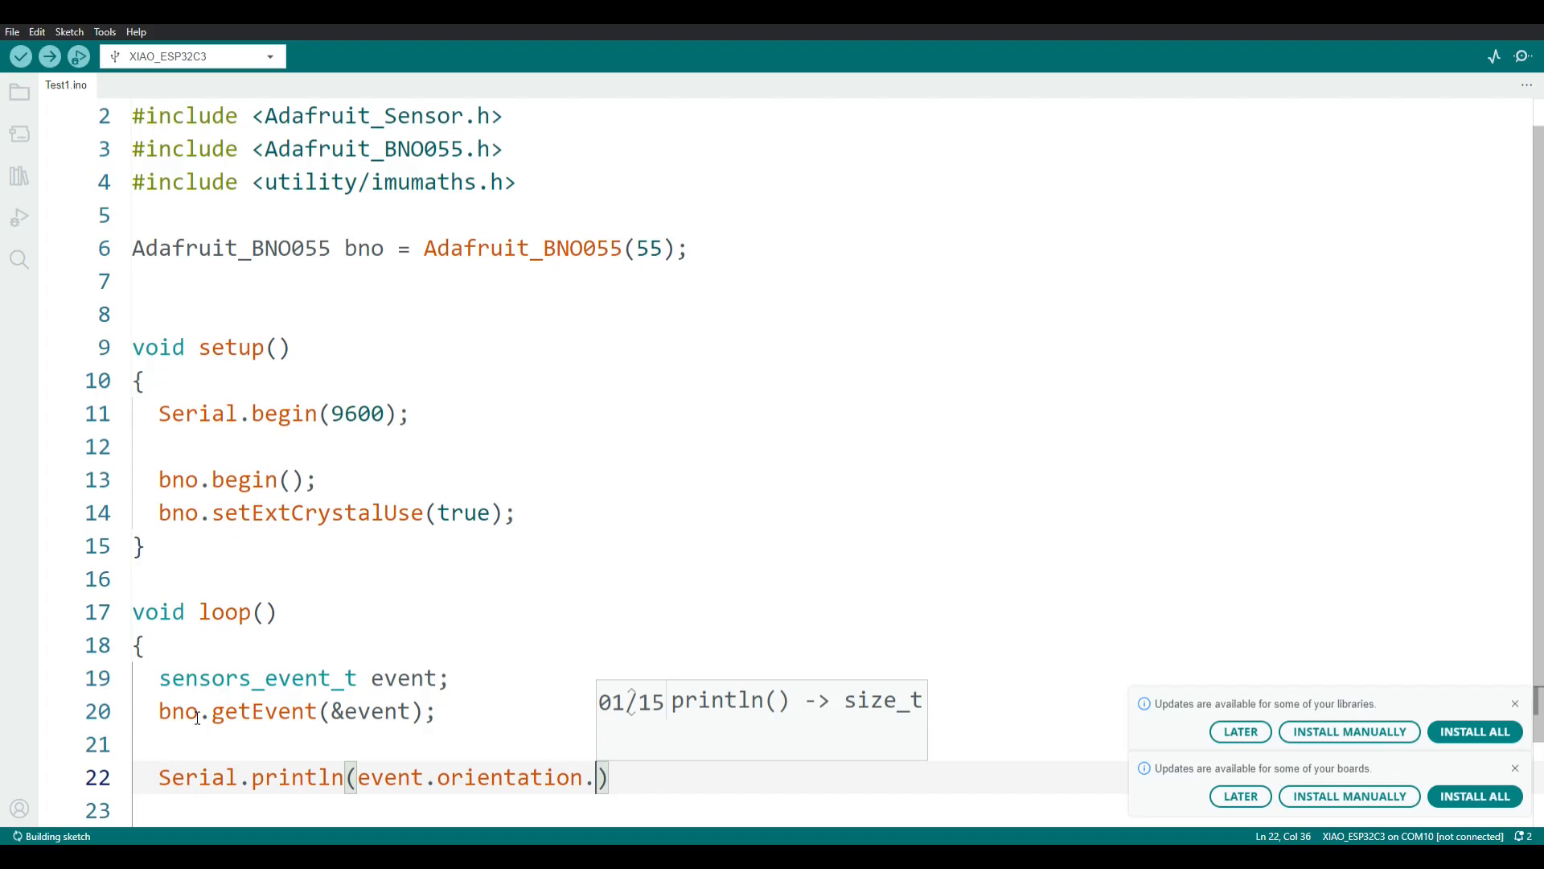
text(z)
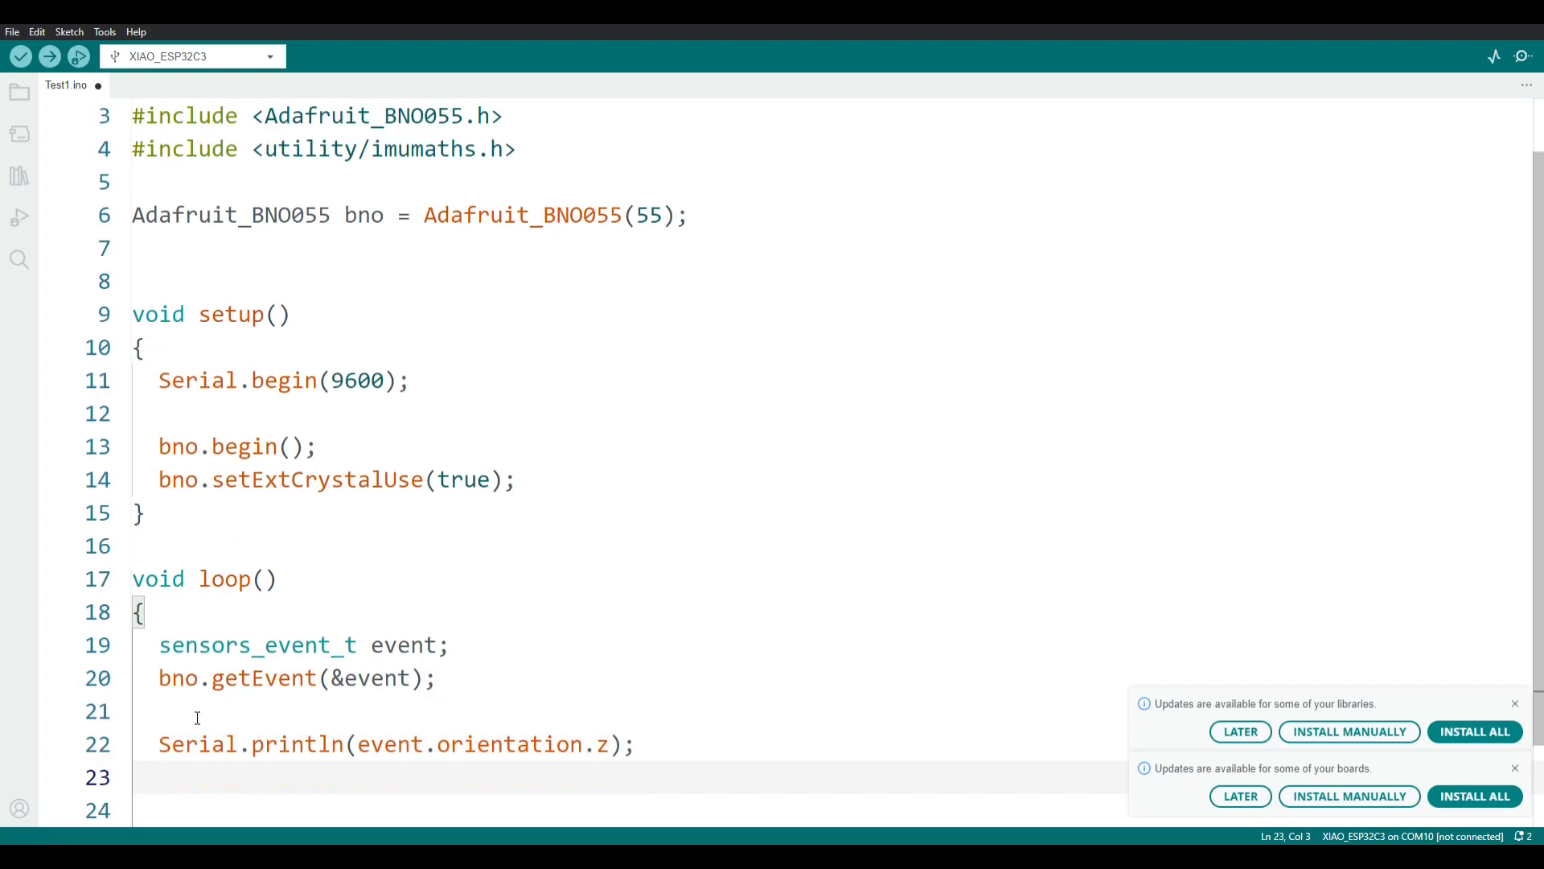
text(d)
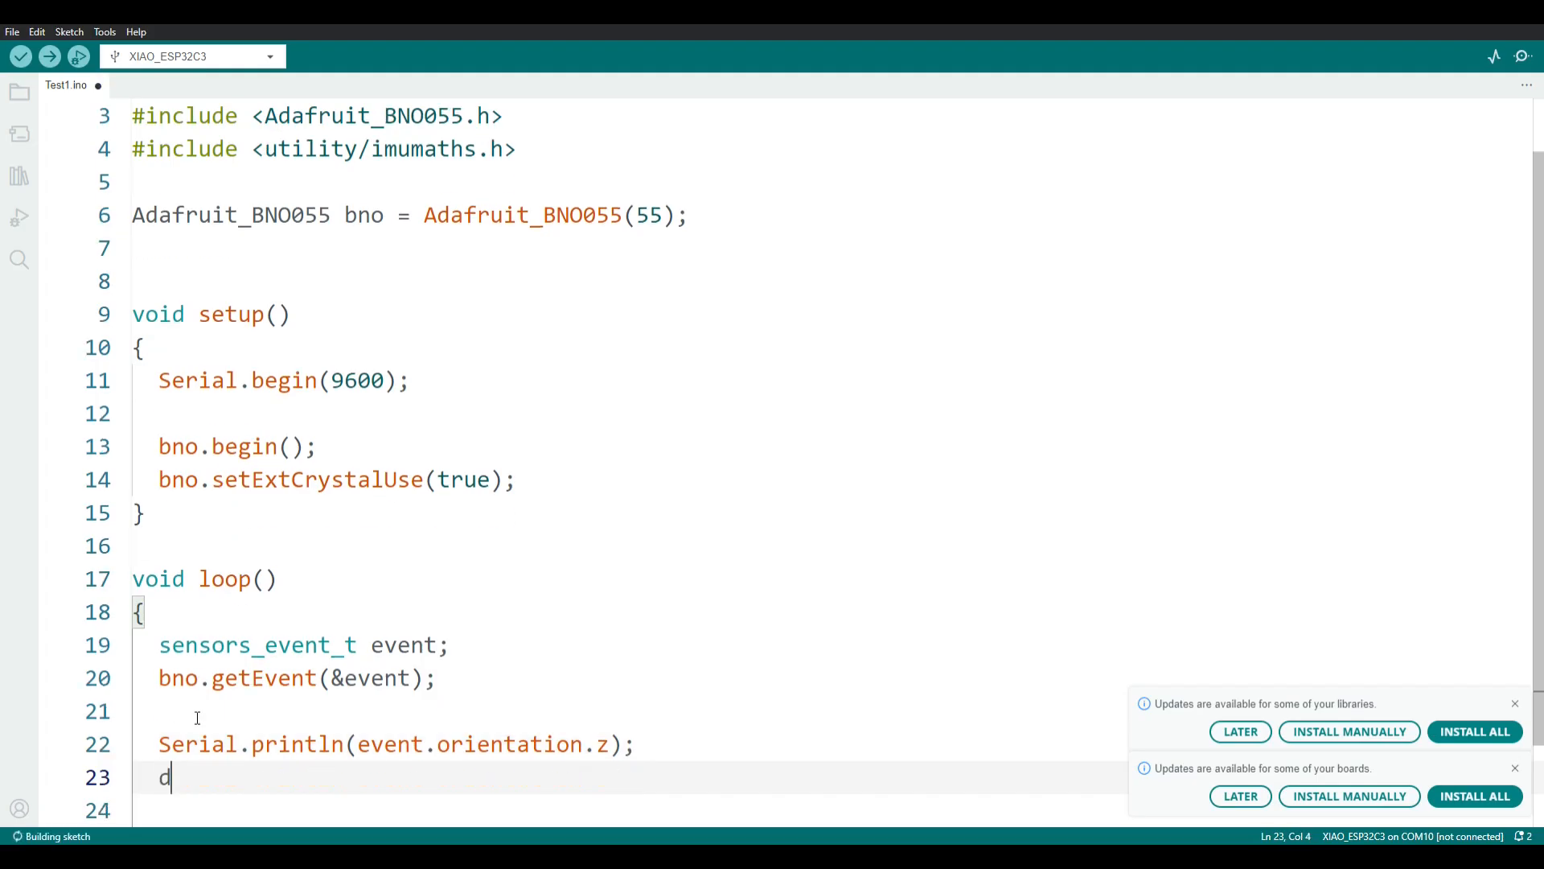
text(elay(100);)
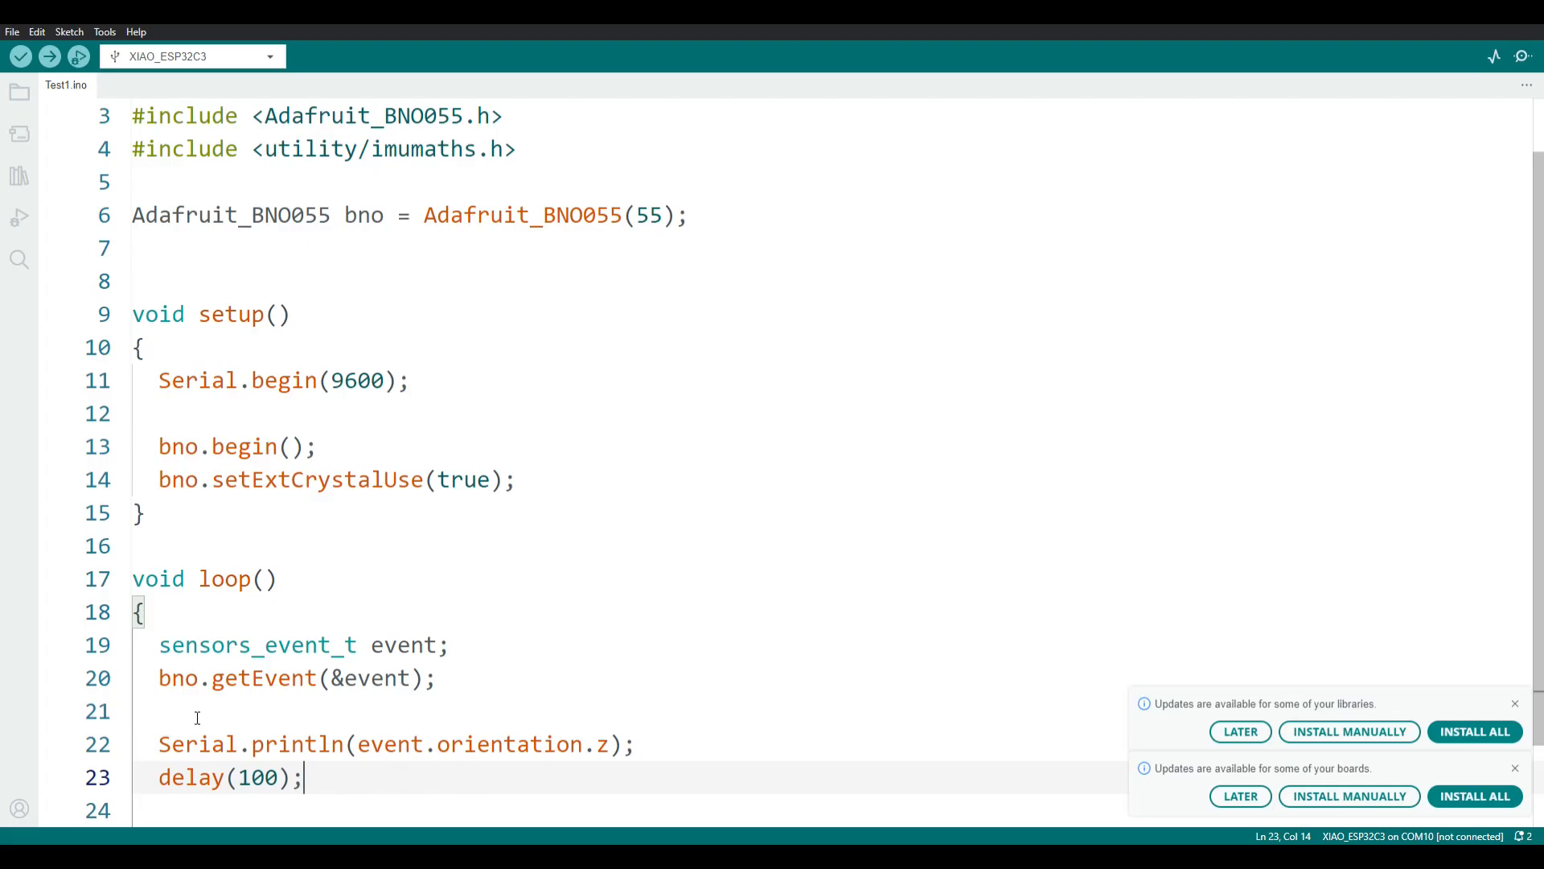
click(20, 56)
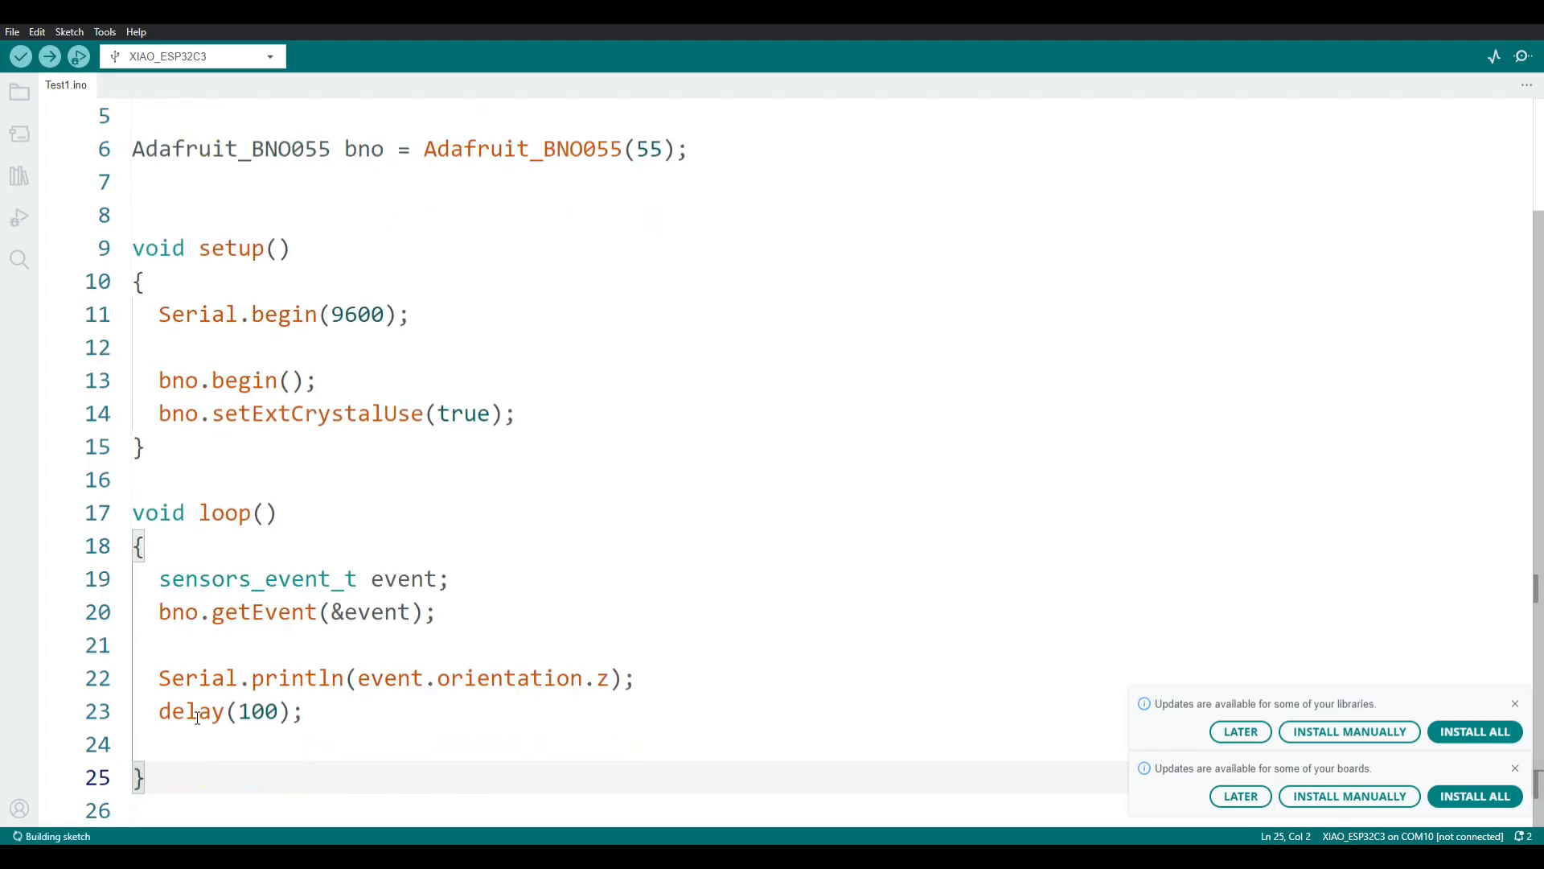
- Upload the sketch to the XIAO_ESP32C3 on port COM5 and open the Serial Monitor
click(22, 57)
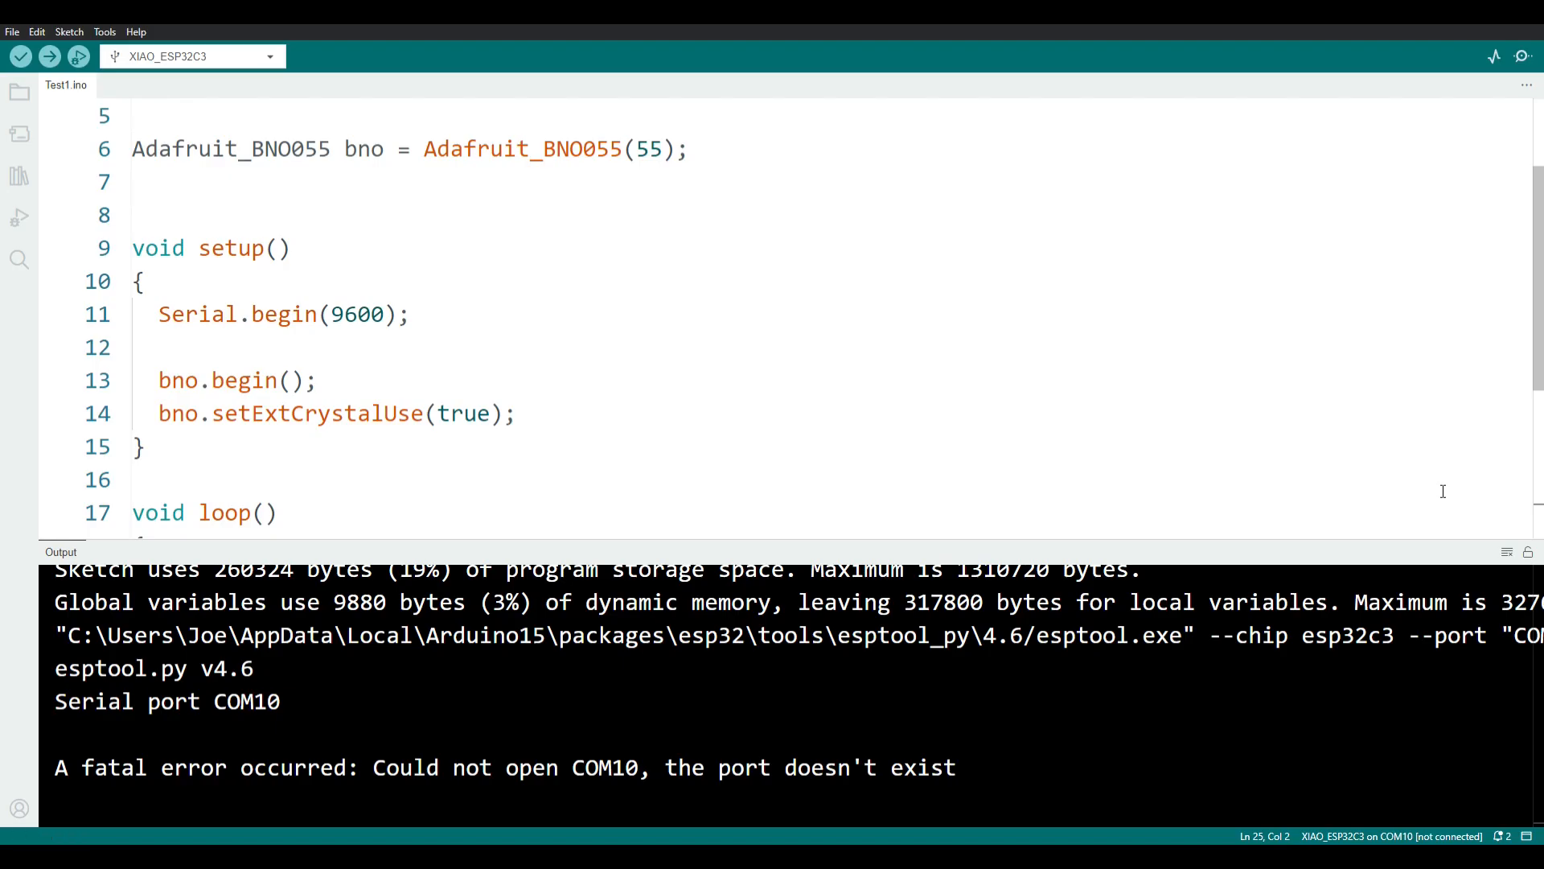
mouse_move(593, 231)
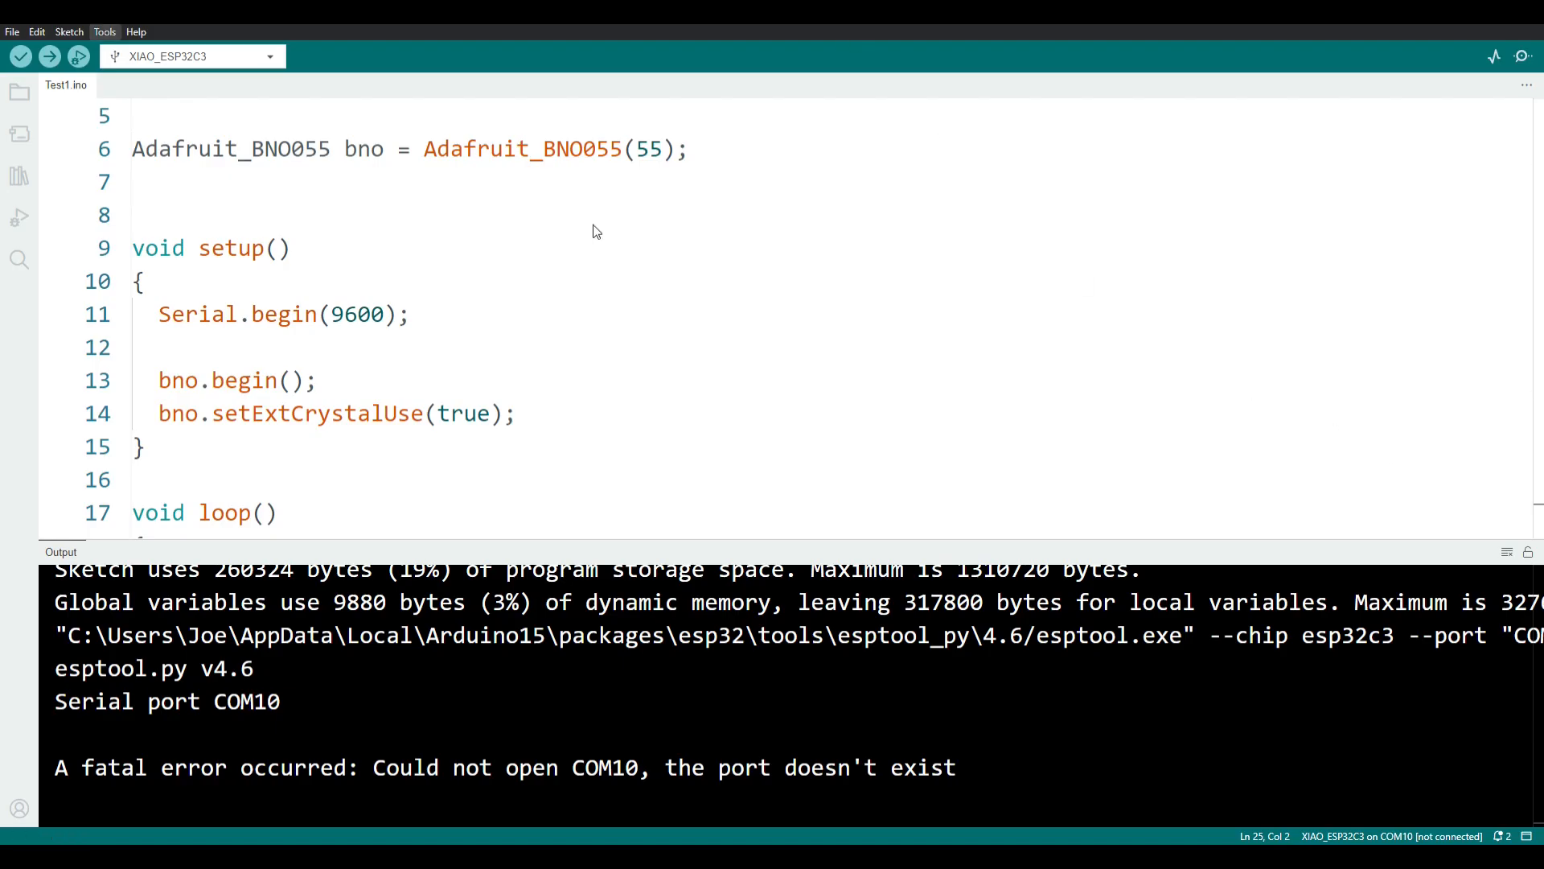
click(49, 57)
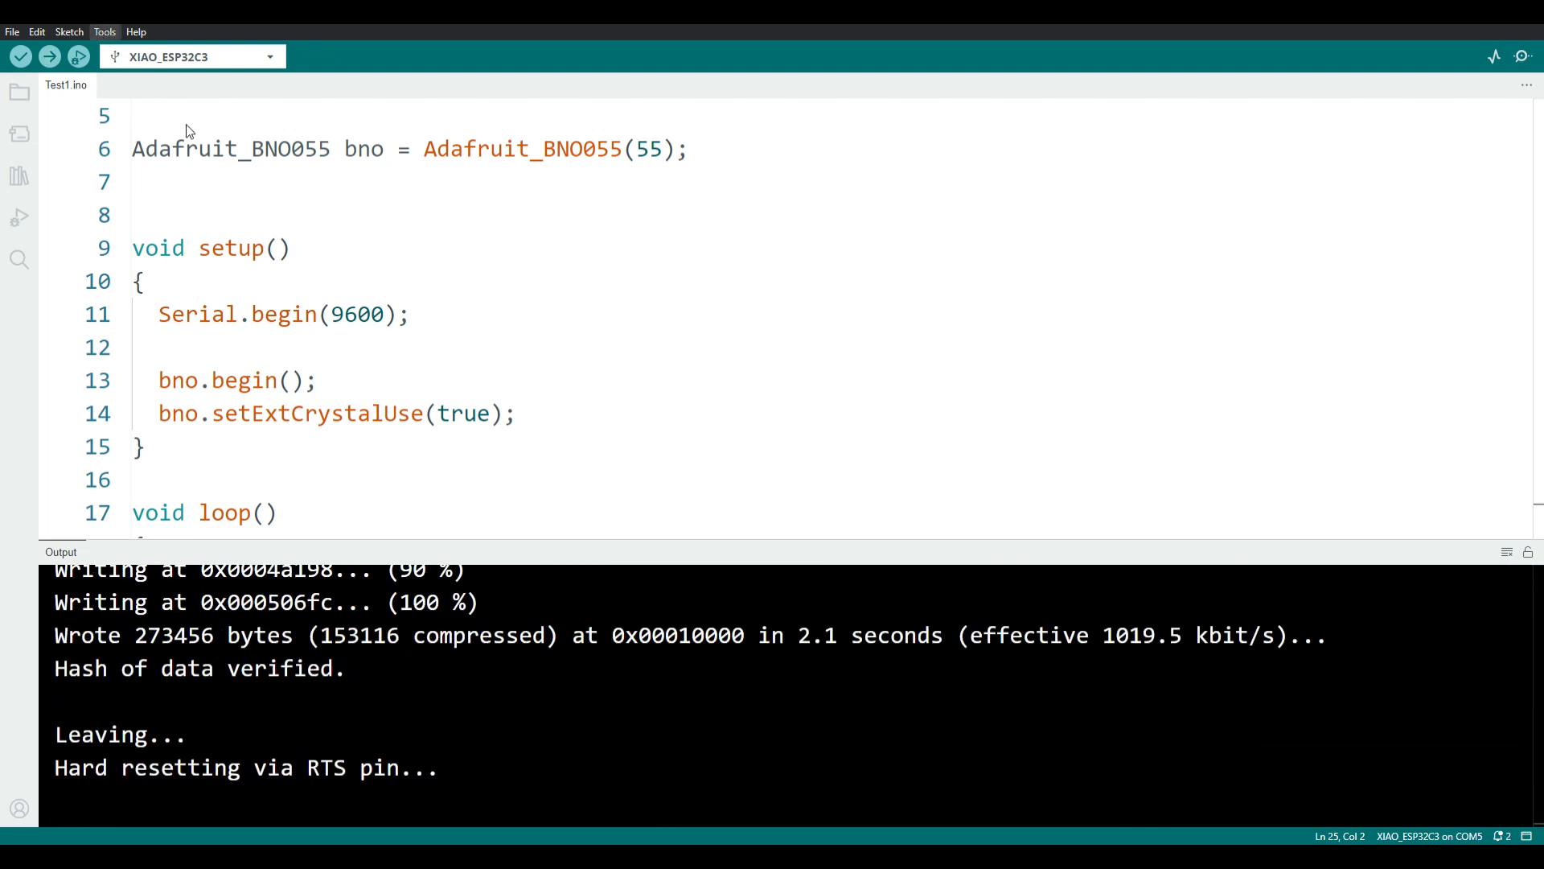
click(1493, 56)
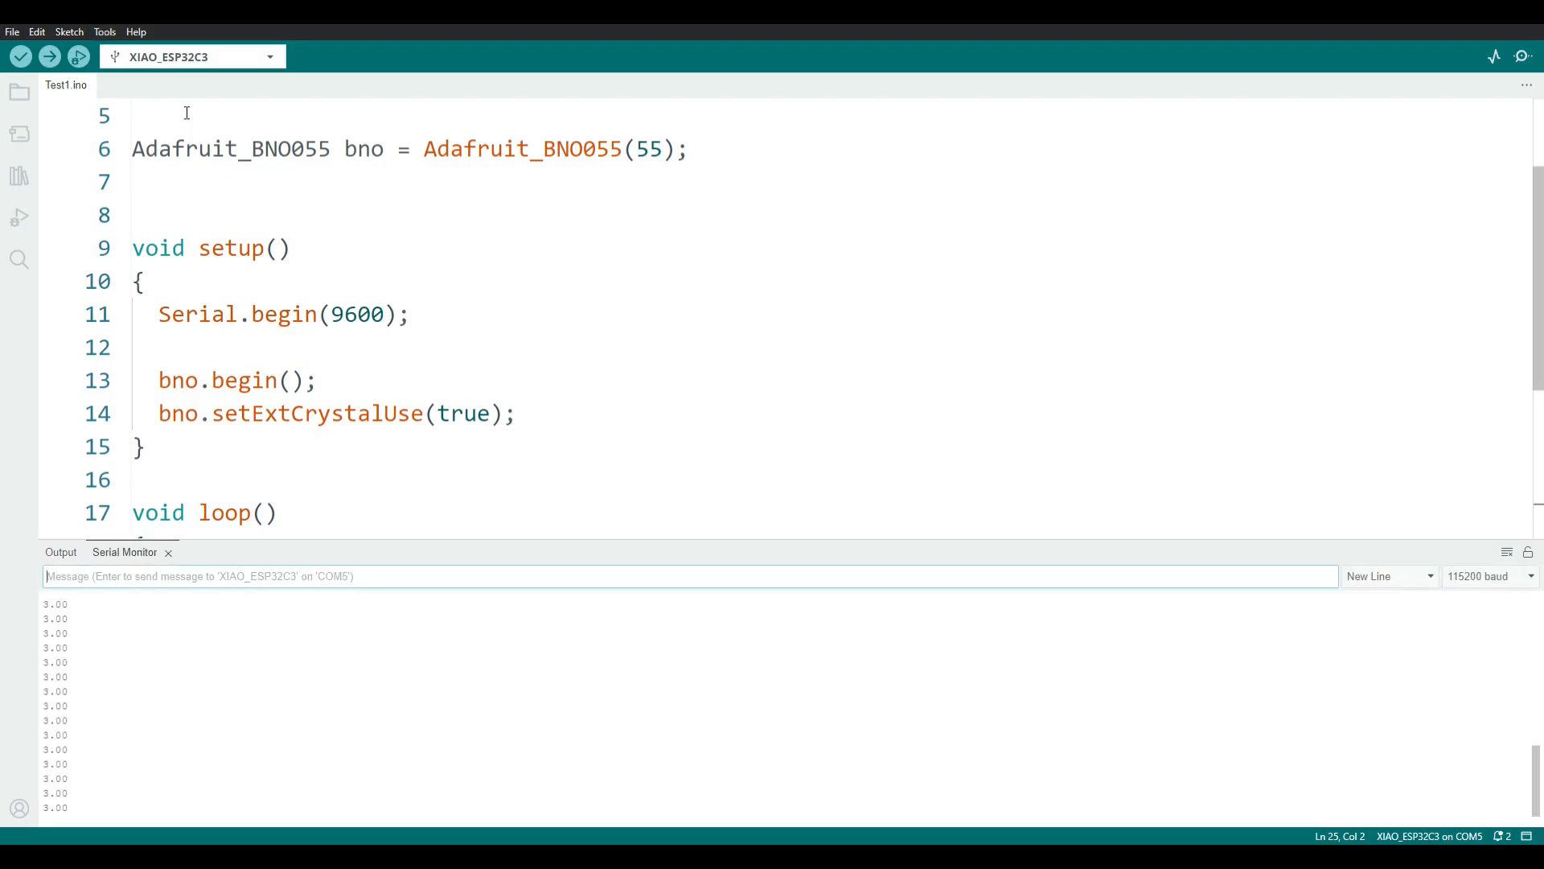